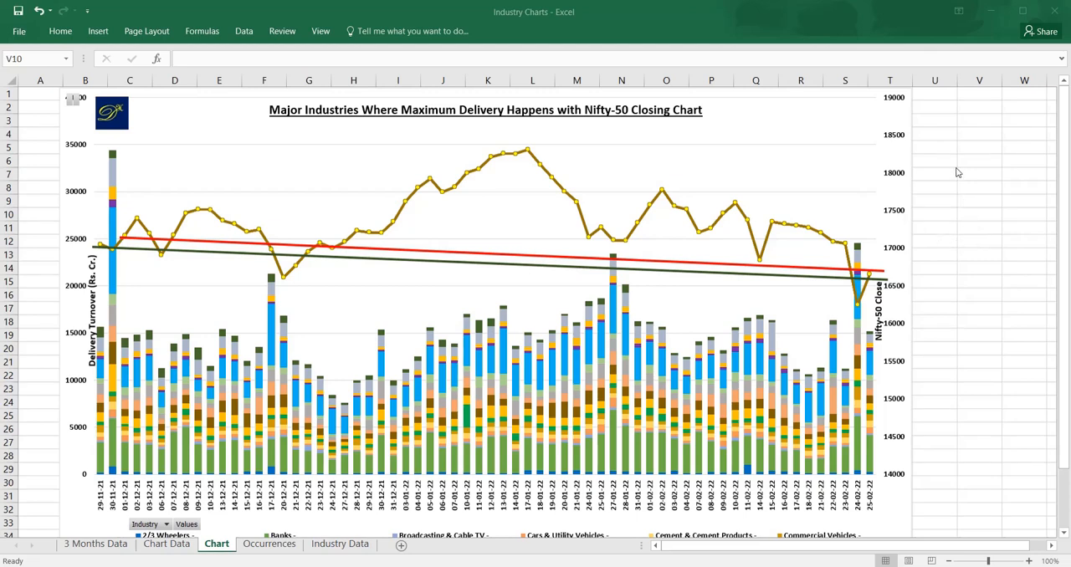
{"action": "mouse_move", "coordinate": [960, 205]}
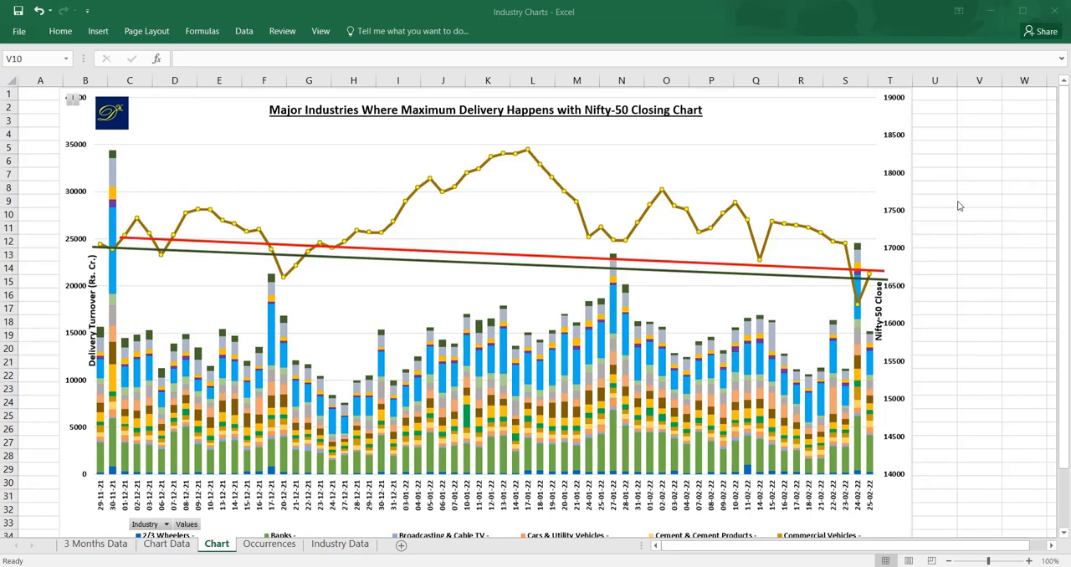
{"action": "mouse_move", "coordinate": [967, 253]}
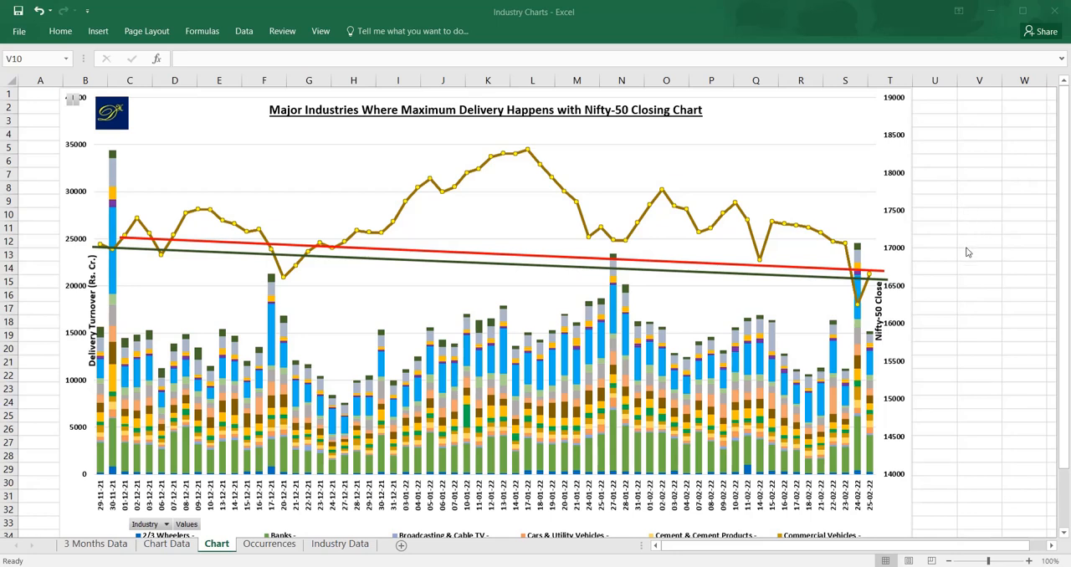
{"action": "mouse_move", "coordinate": [985, 275]}
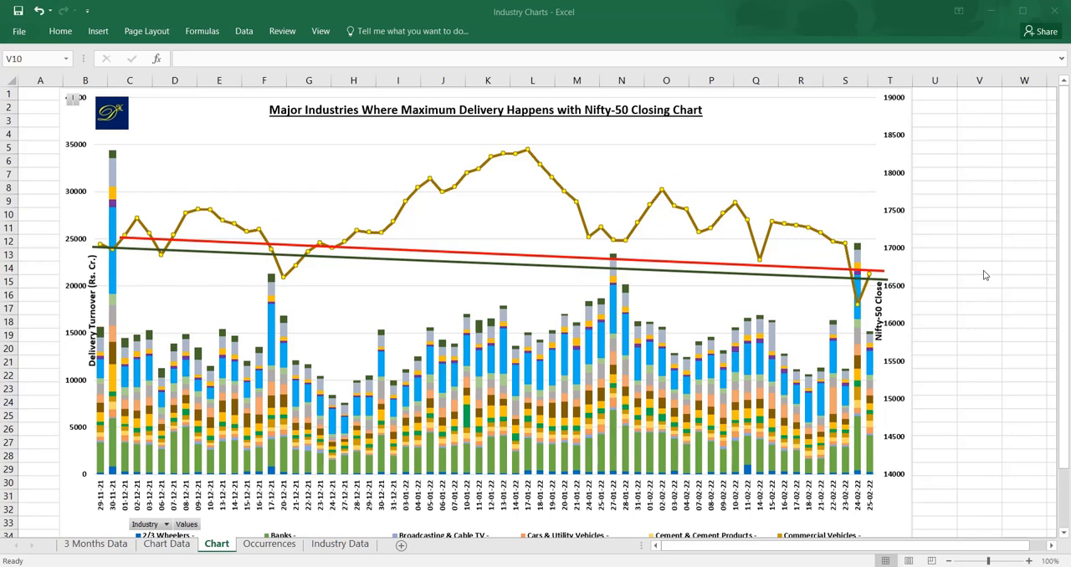
{"action": "mouse_move", "coordinate": [923, 185]}
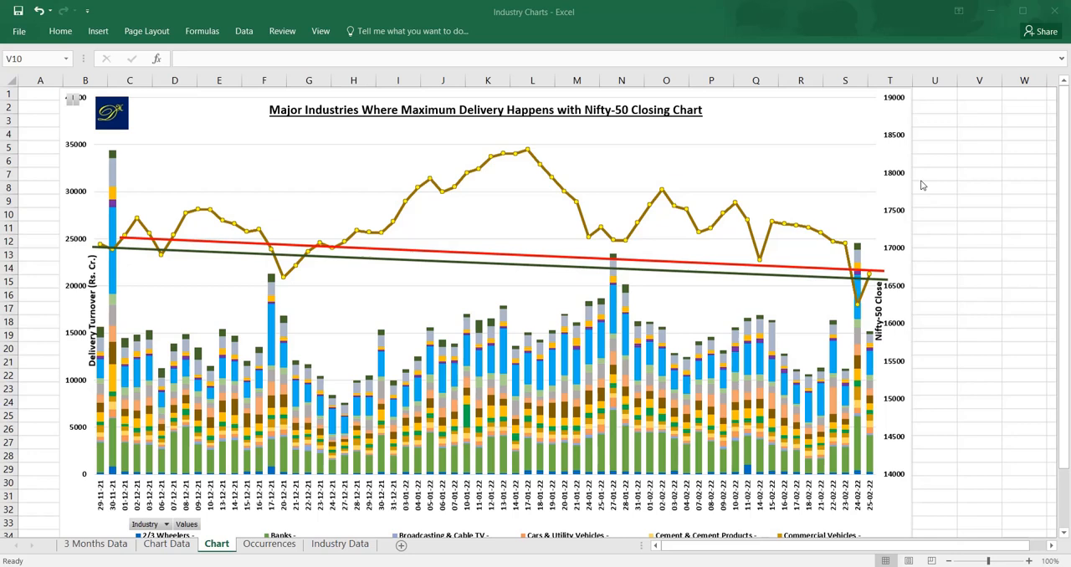
{"action": "mouse_move", "coordinate": [975, 268]}
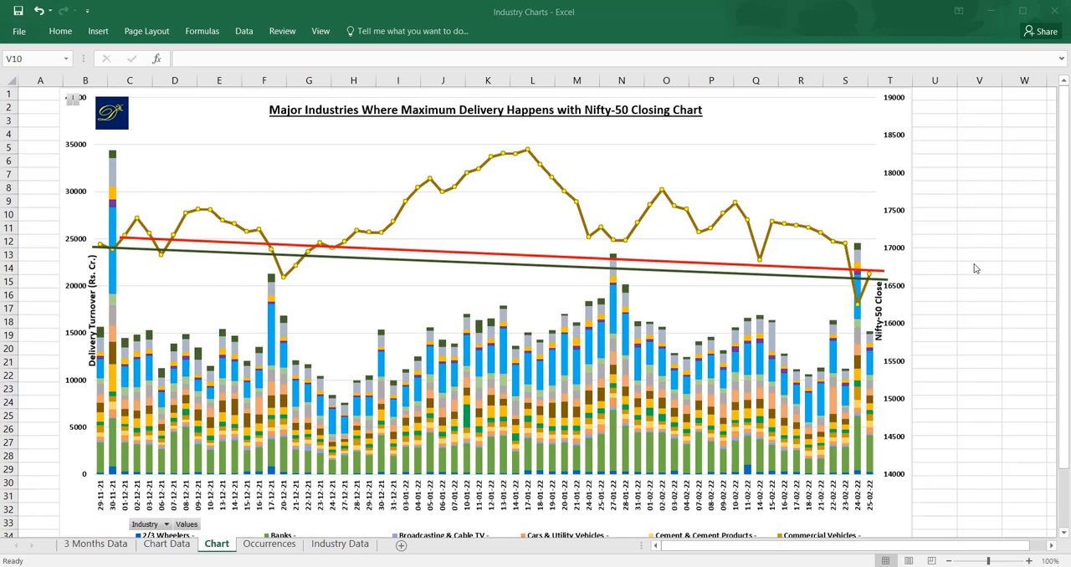
{"action": "mouse_move", "coordinate": [481, 361]}
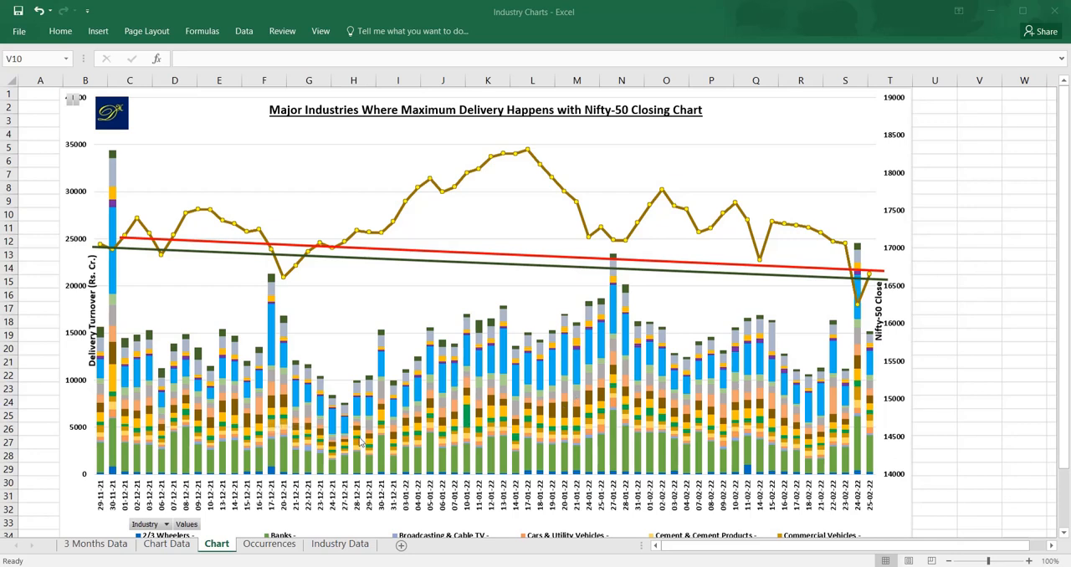
{"action": "mouse_move", "coordinate": [427, 422]}
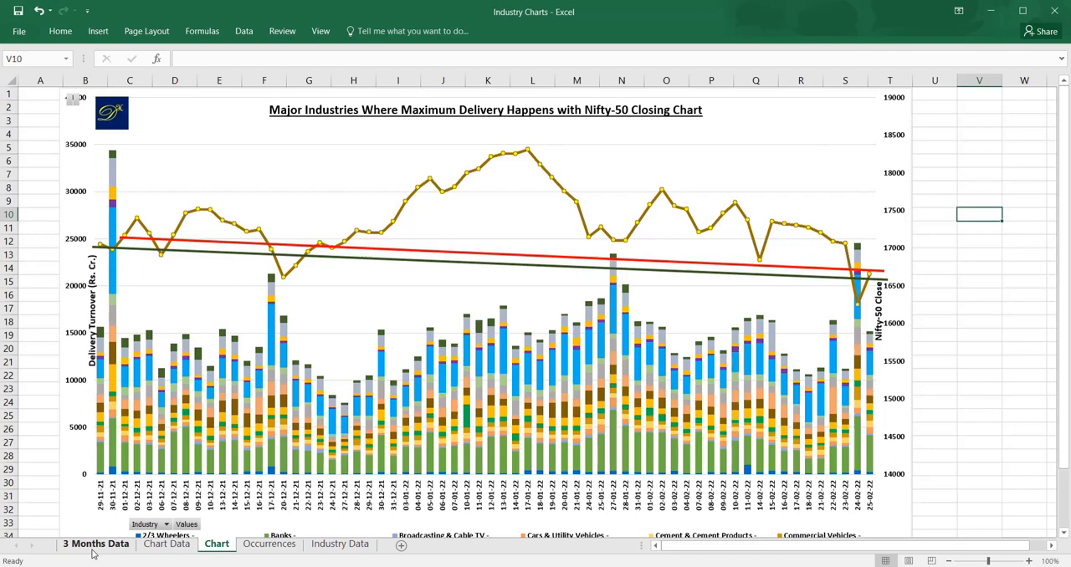
Step: Browse the 3 Months Data and Chart Data sheets, then return to the Chart sheet
{"action": "left_click", "coordinate": [95, 544]}
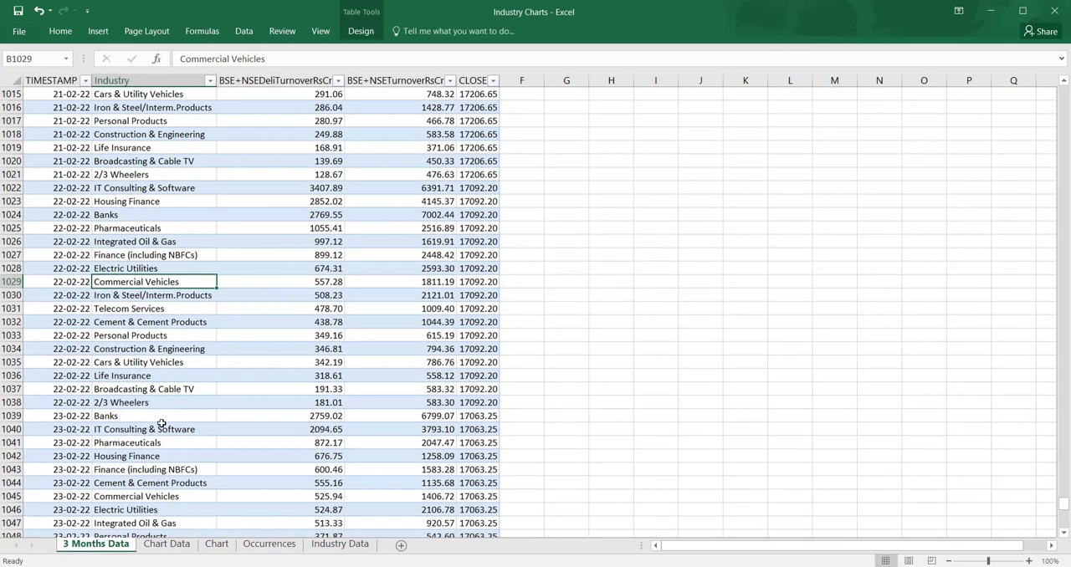
{"action": "left_click", "coordinate": [166, 544]}
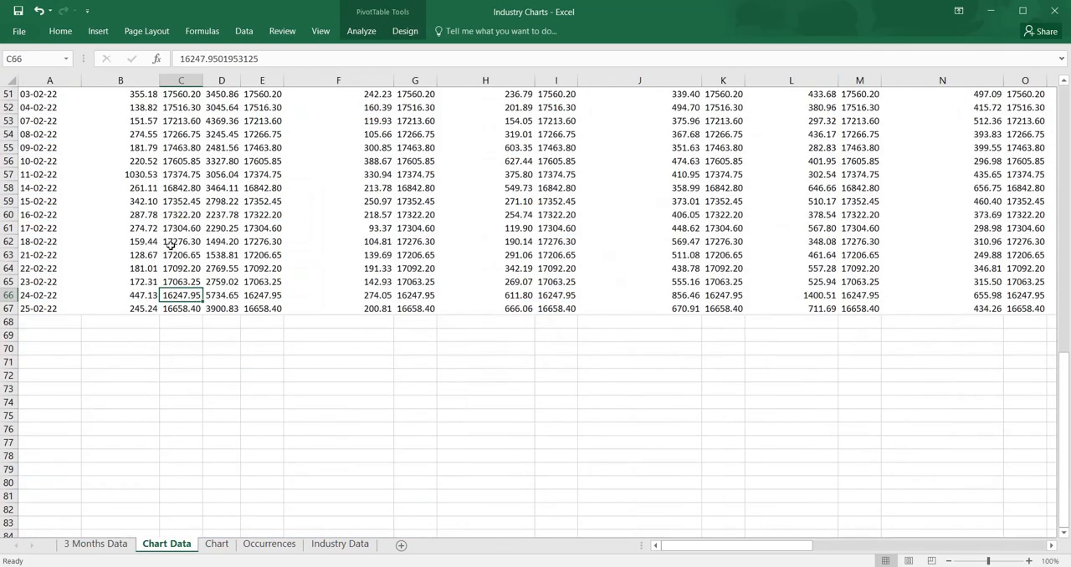
{"action": "left_click", "coordinate": [217, 544]}
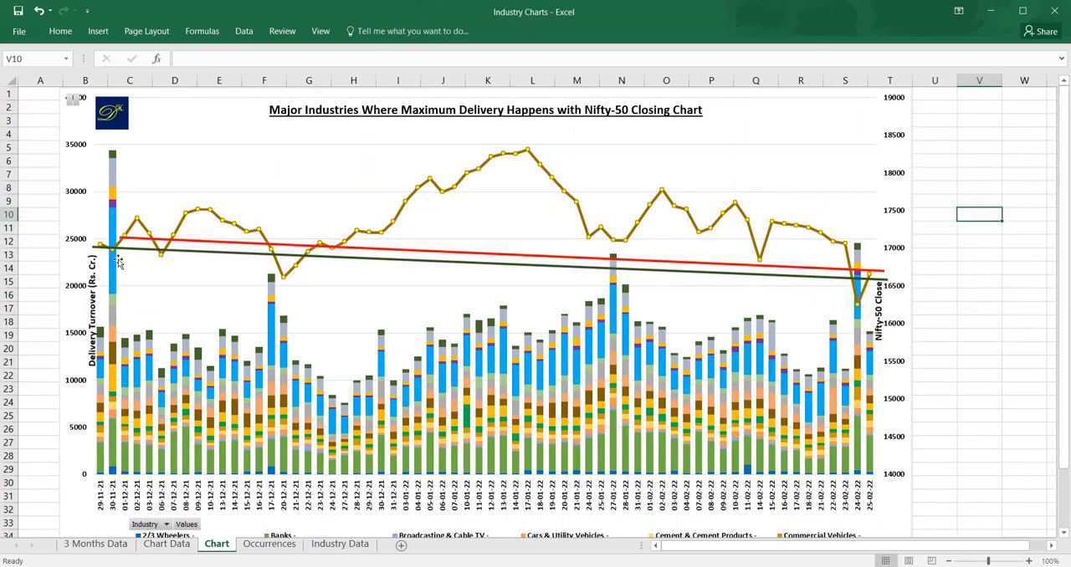
{"action": "mouse_move", "coordinate": [287, 276]}
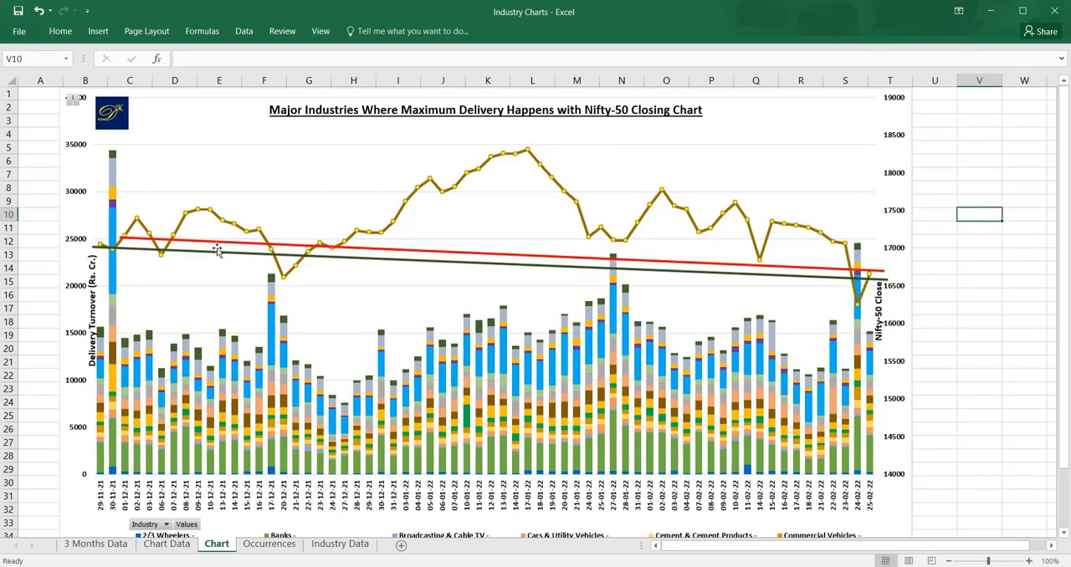
{"action": "mouse_move", "coordinate": [248, 270]}
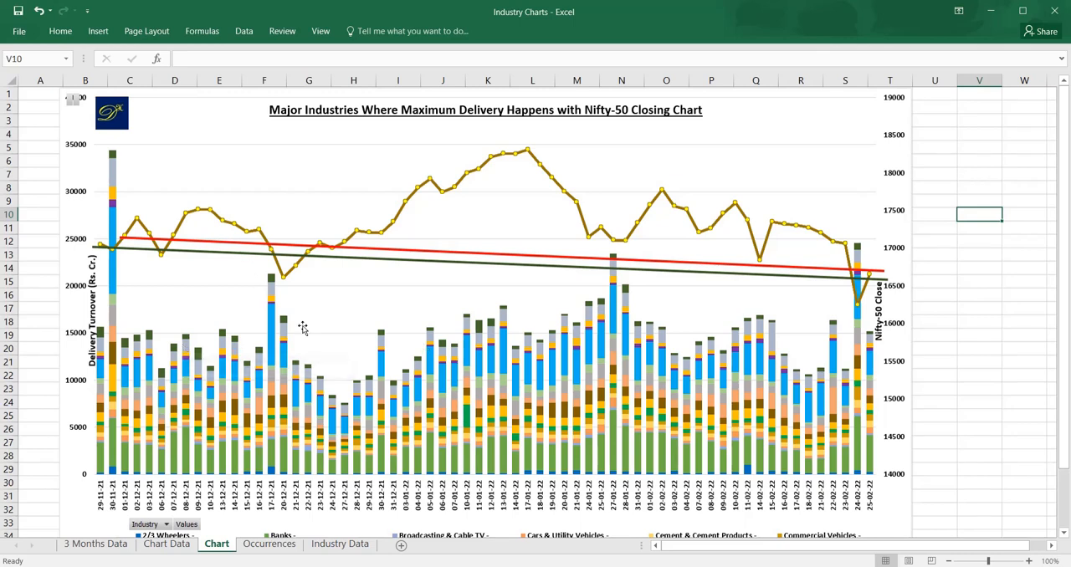
{"action": "mouse_move", "coordinate": [234, 322]}
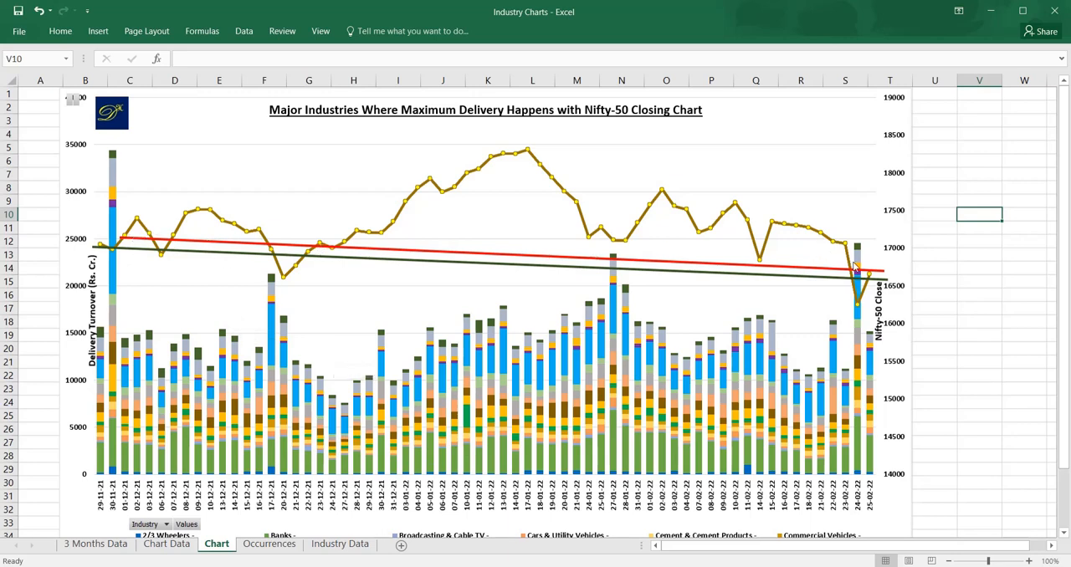
{"action": "mouse_move", "coordinate": [114, 173]}
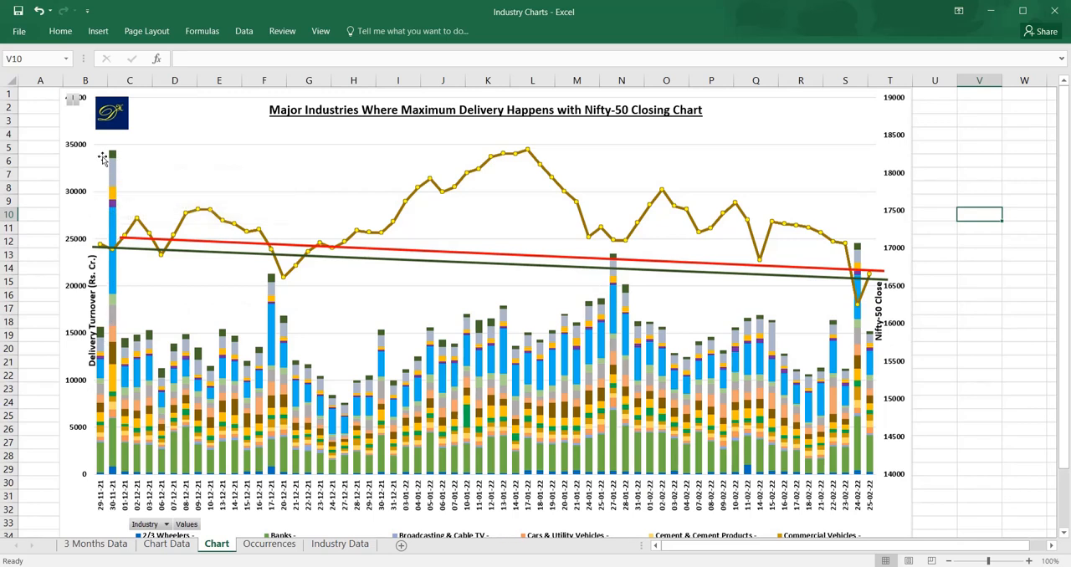
{"action": "mouse_move", "coordinate": [118, 481]}
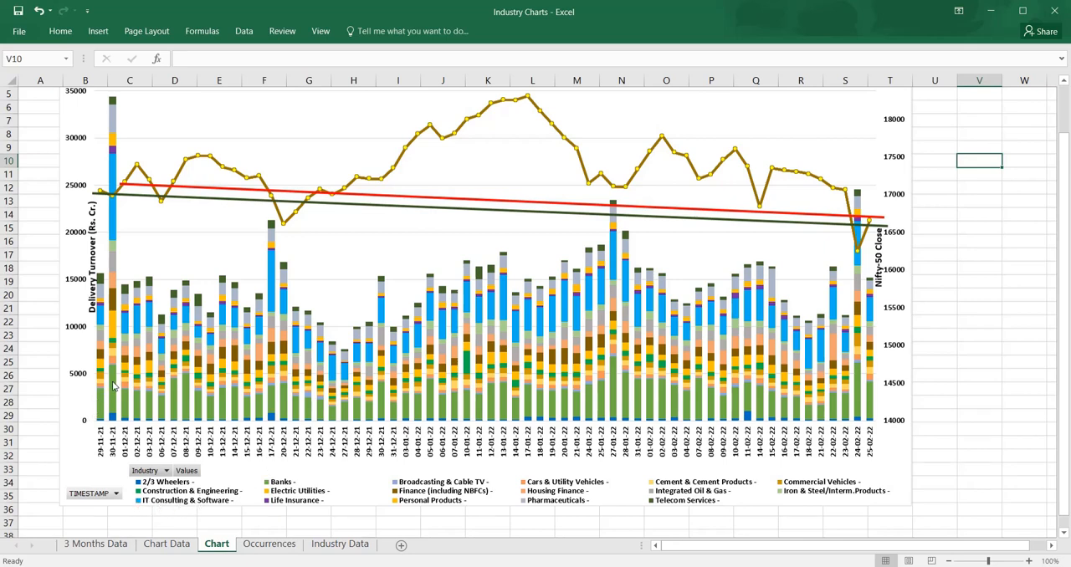
{"action": "mouse_move", "coordinate": [115, 383]}
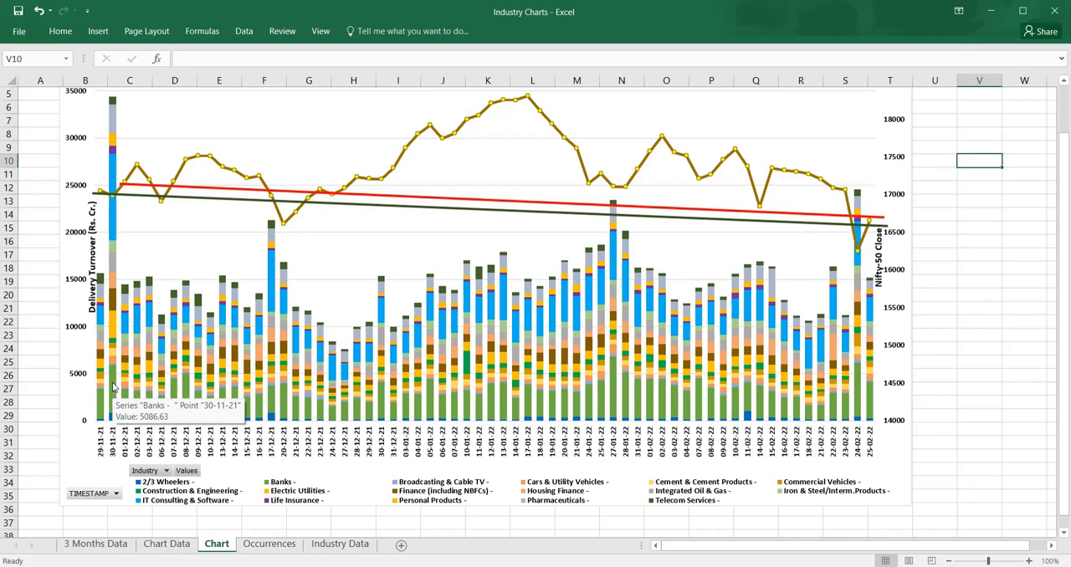
{"action": "mouse_move", "coordinate": [117, 146]}
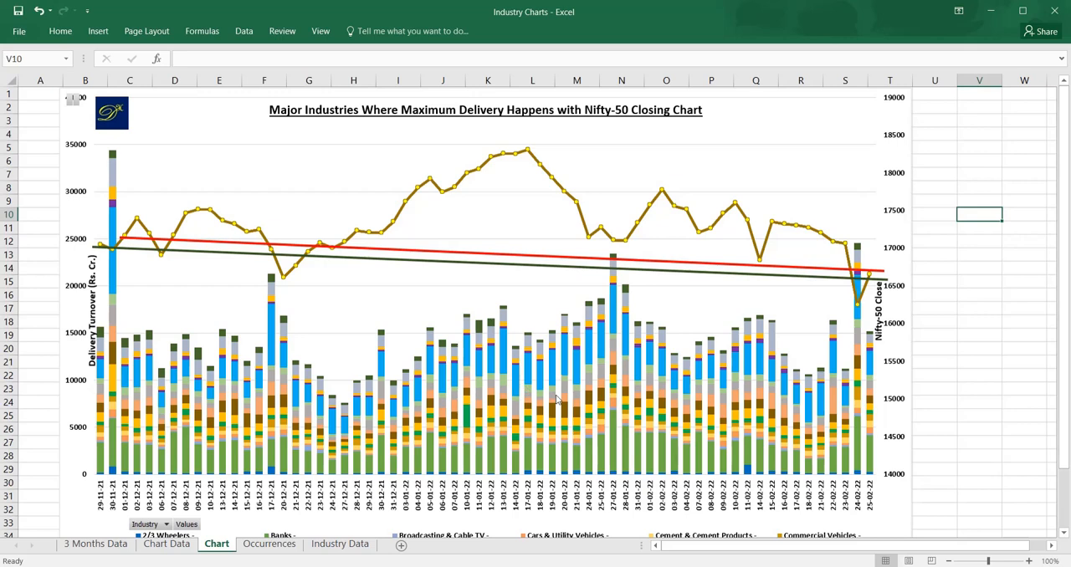
{"action": "mouse_move", "coordinate": [482, 399]}
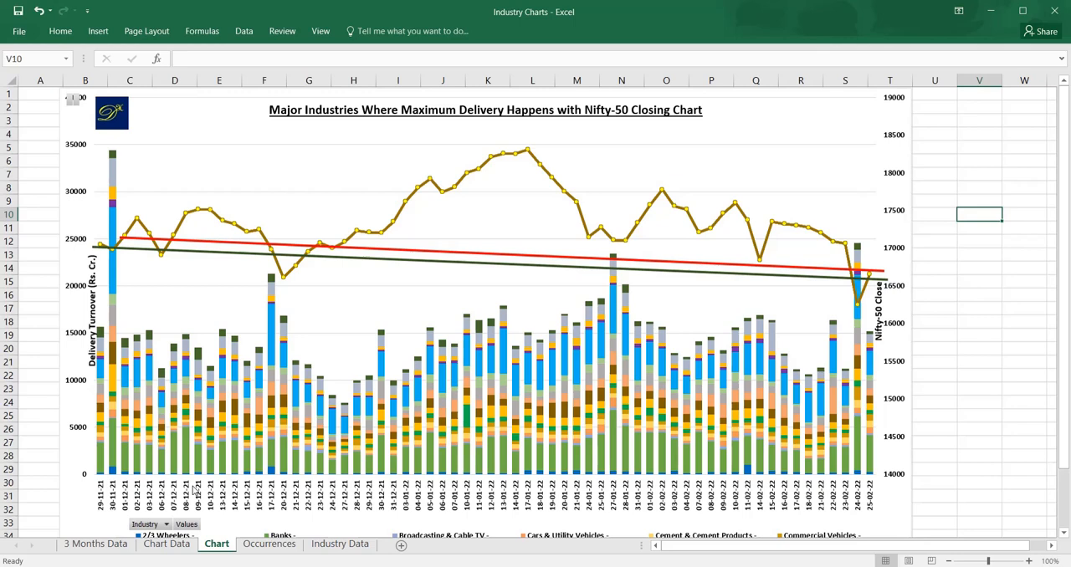
{"action": "mouse_move", "coordinate": [368, 416]}
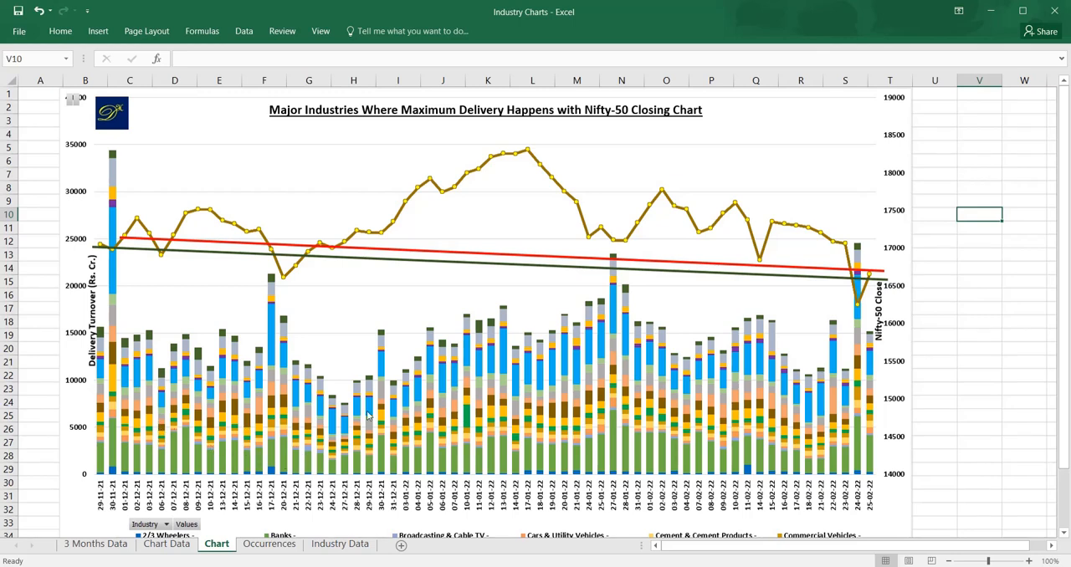
{"action": "mouse_move", "coordinate": [834, 378]}
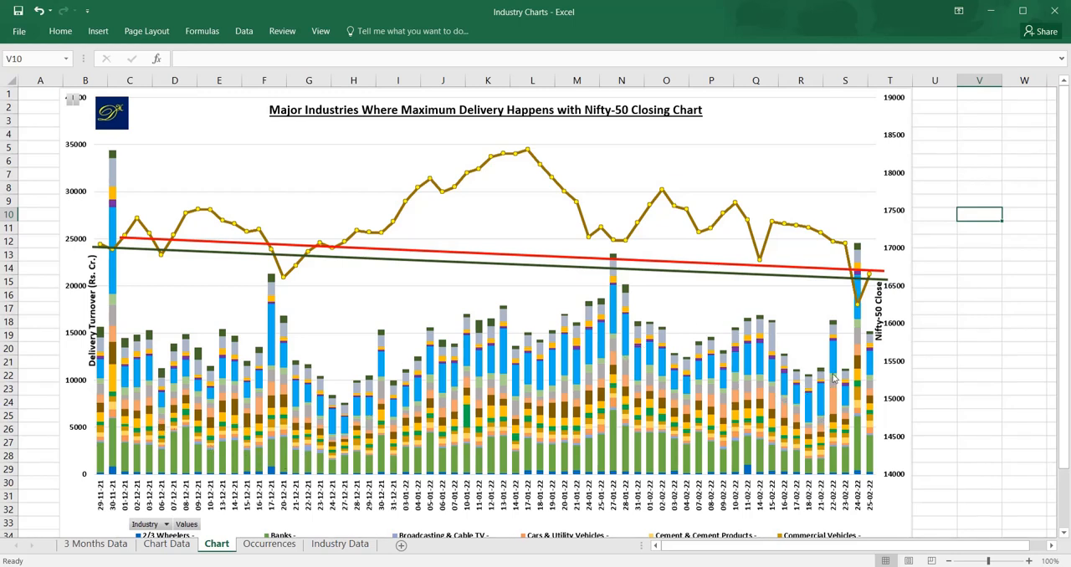
{"action": "mouse_move", "coordinate": [184, 262]}
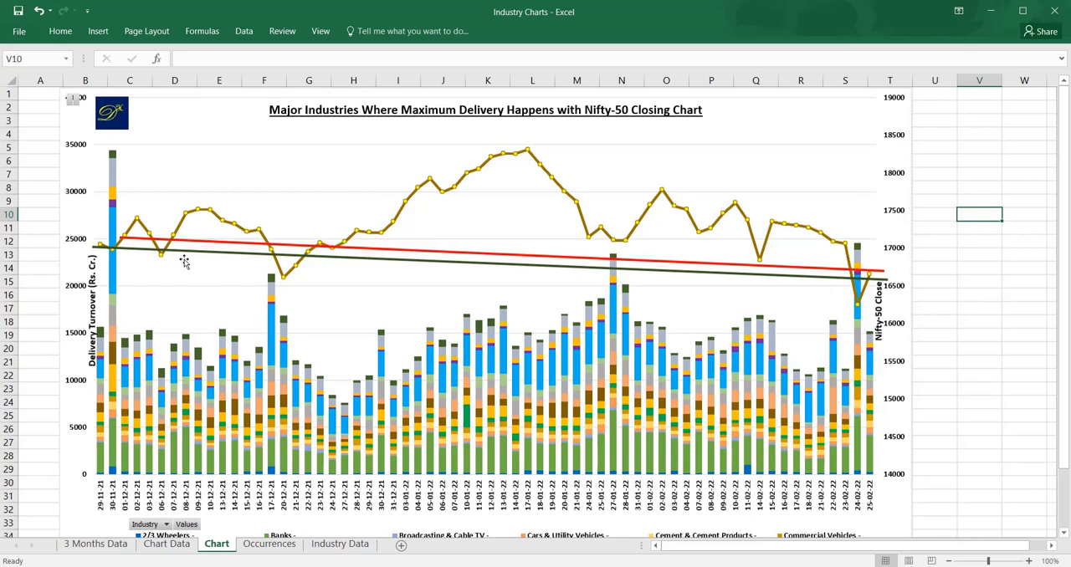
{"action": "mouse_move", "coordinate": [845, 267]}
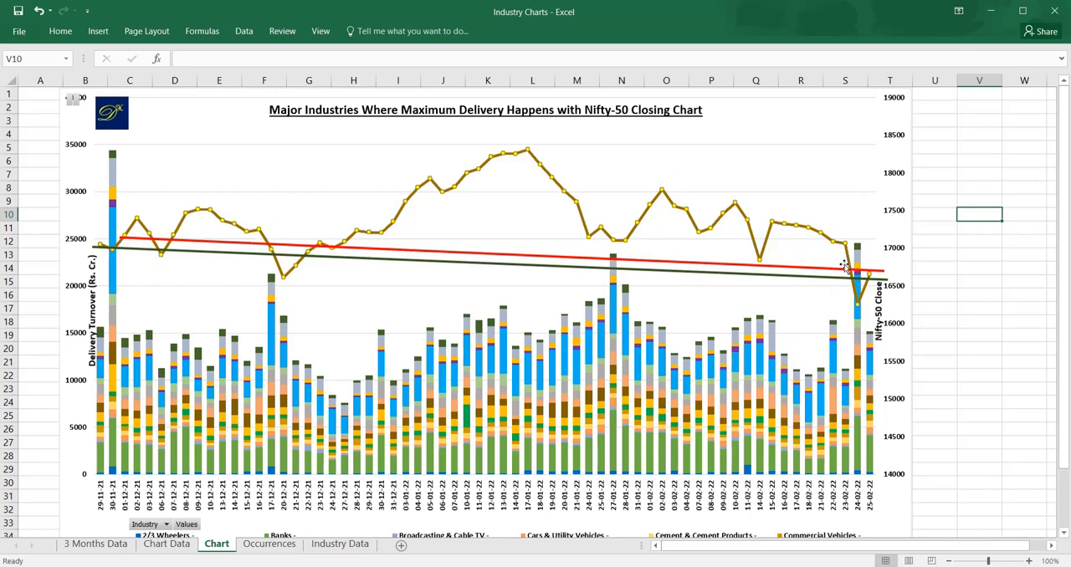
{"action": "mouse_move", "coordinate": [801, 275]}
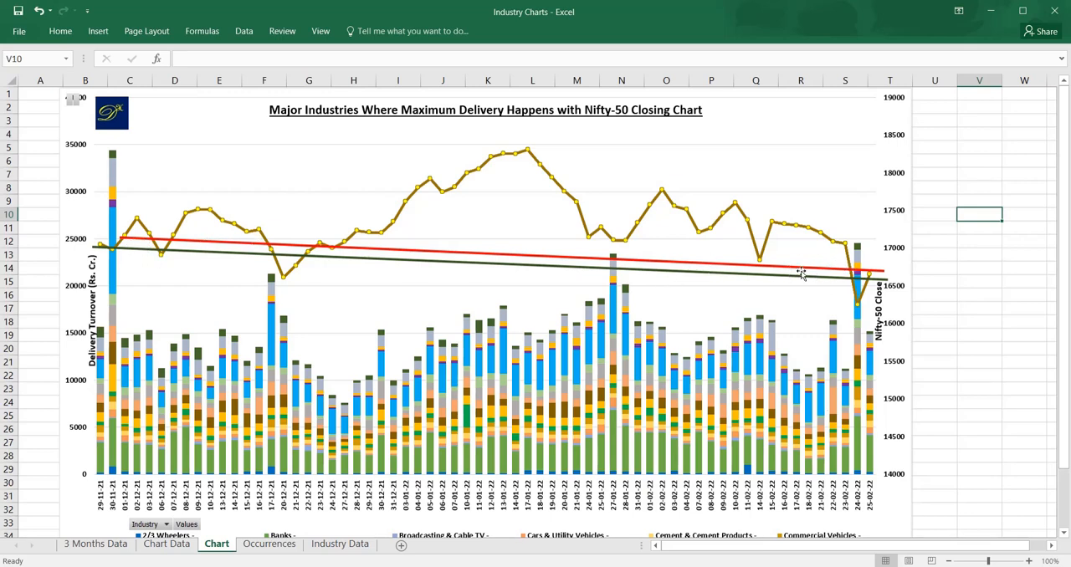
{"action": "mouse_move", "coordinate": [830, 276]}
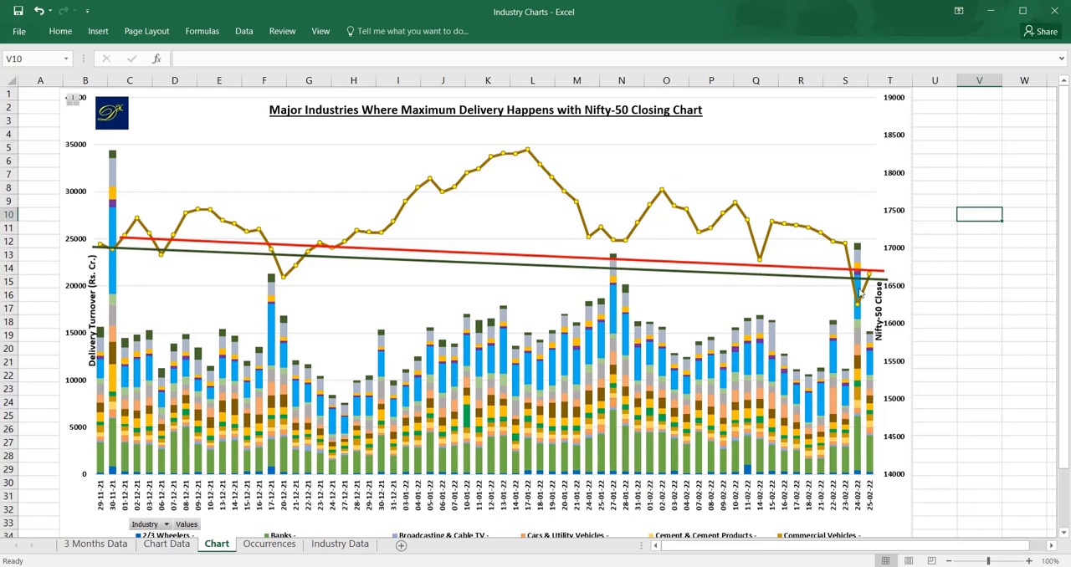
{"action": "mouse_move", "coordinate": [860, 291]}
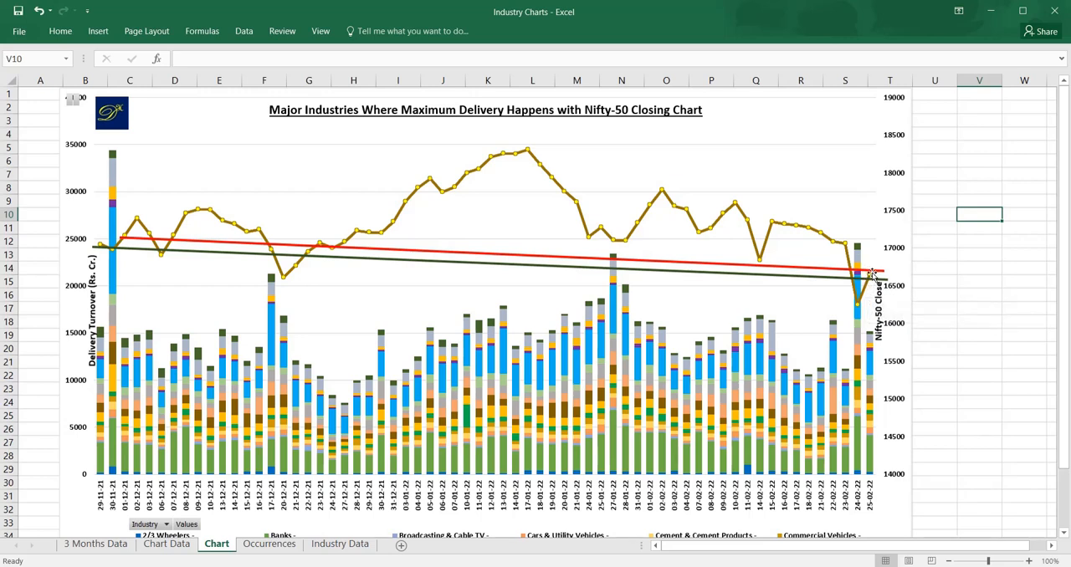
{"action": "mouse_move", "coordinate": [844, 290]}
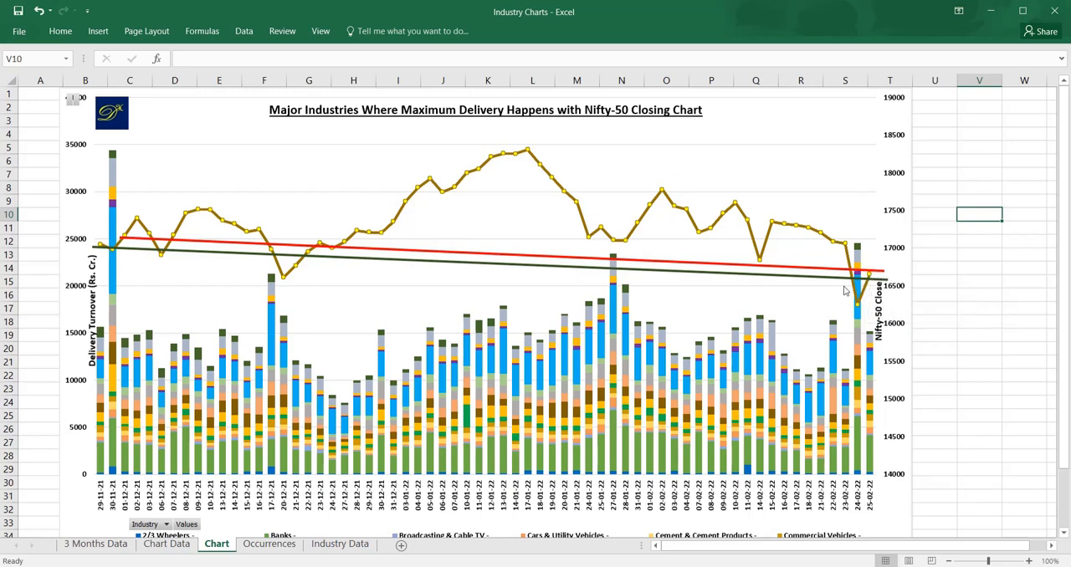
{"action": "mouse_move", "coordinate": [499, 359]}
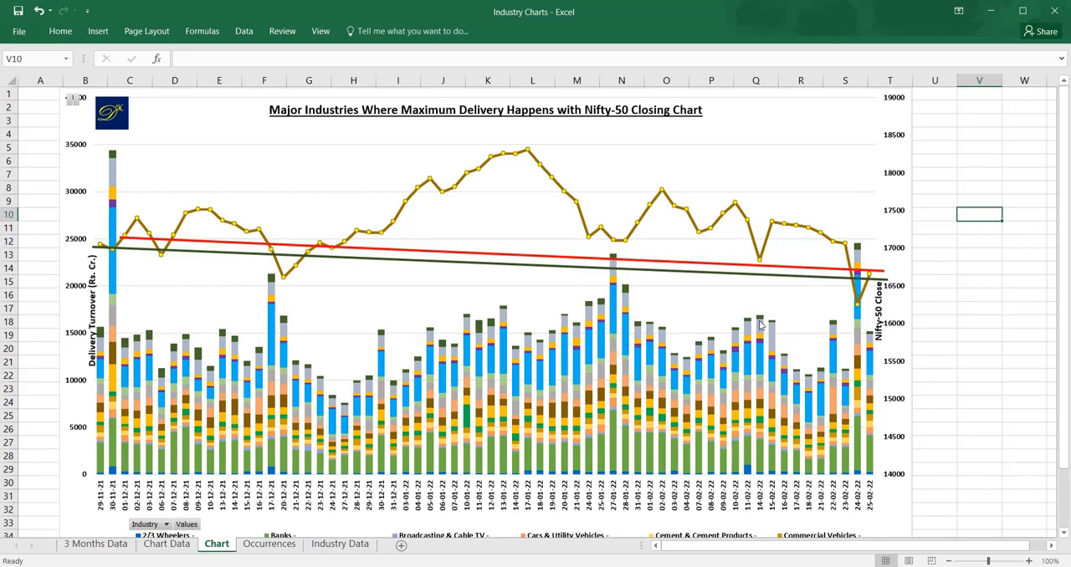
{"action": "mouse_move", "coordinate": [835, 460]}
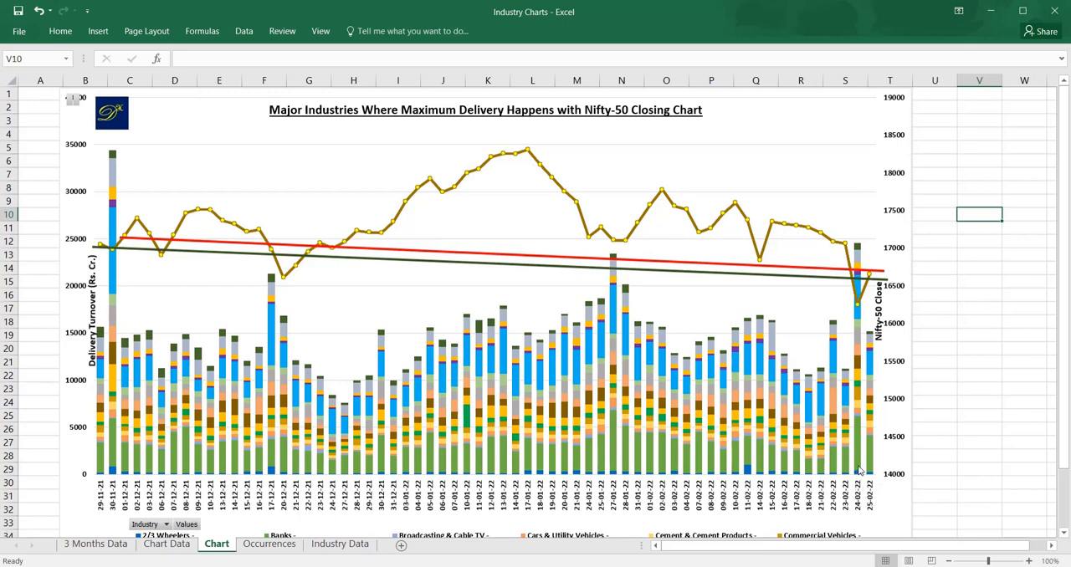
{"action": "mouse_move", "coordinate": [862, 370]}
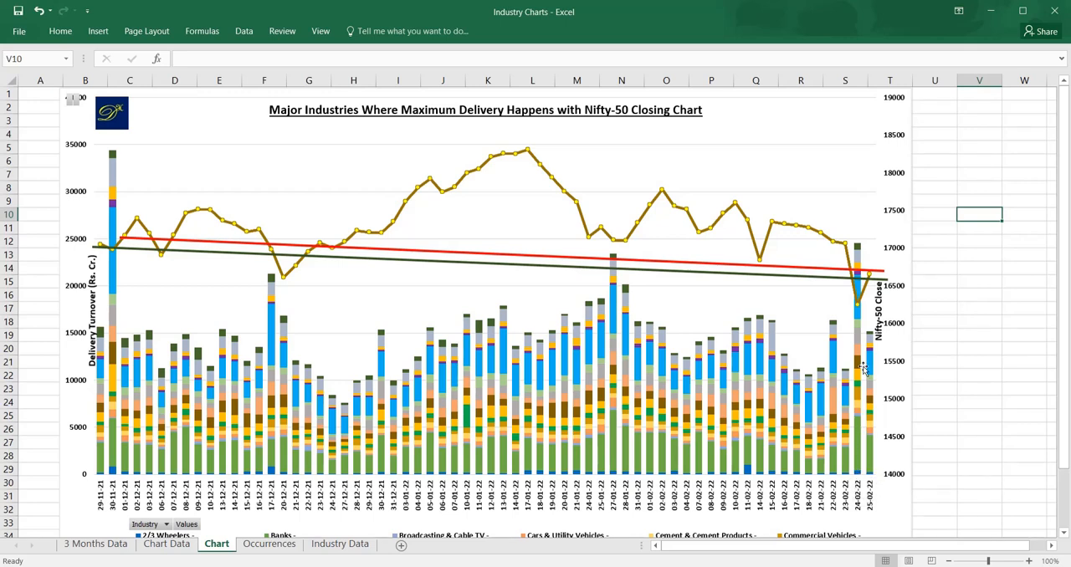
{"action": "mouse_move", "coordinate": [860, 331]}
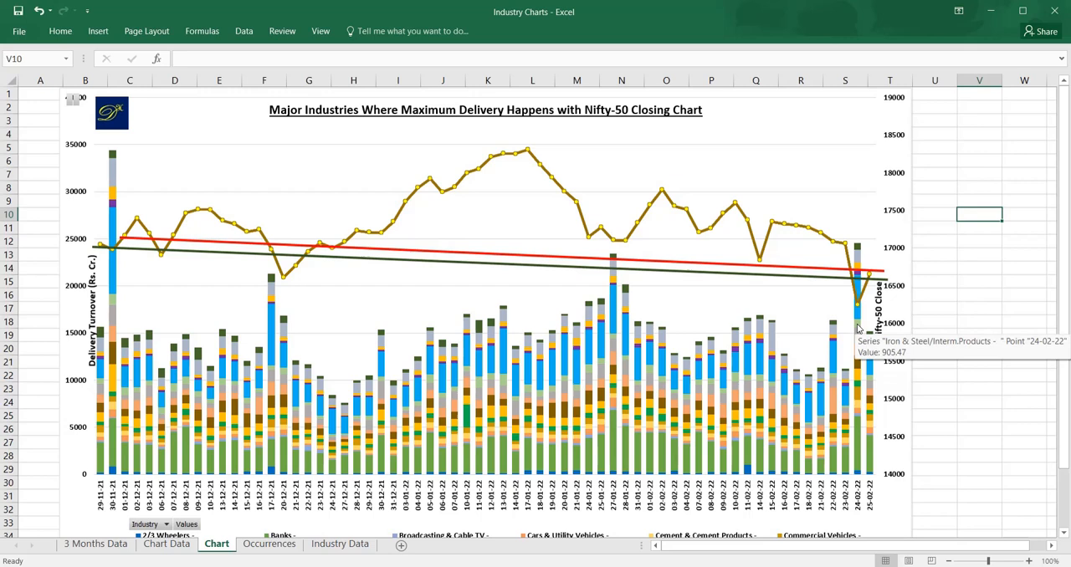
{"action": "mouse_move", "coordinate": [874, 228]}
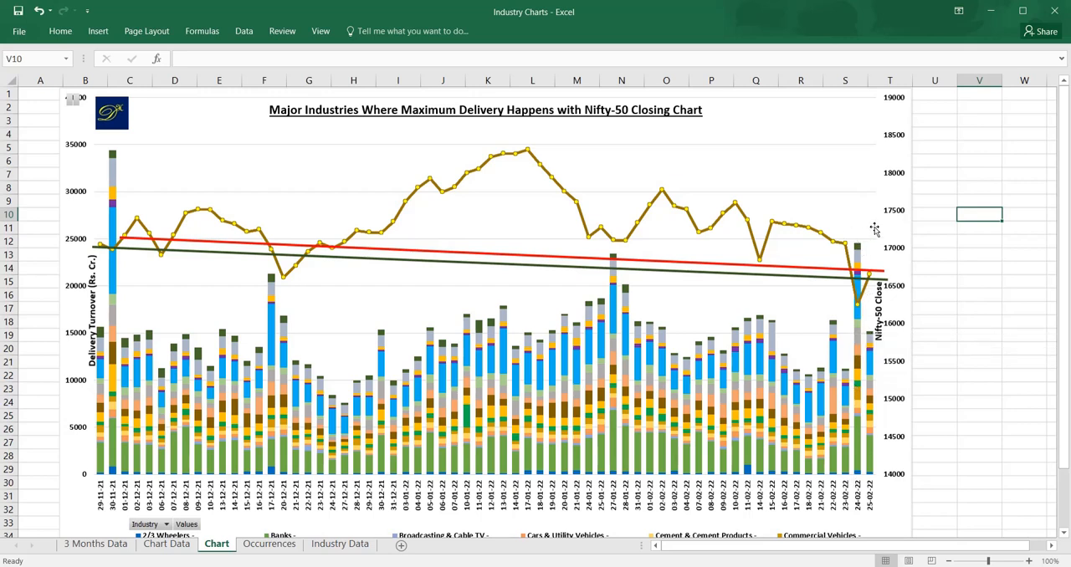
{"action": "mouse_move", "coordinate": [874, 233]}
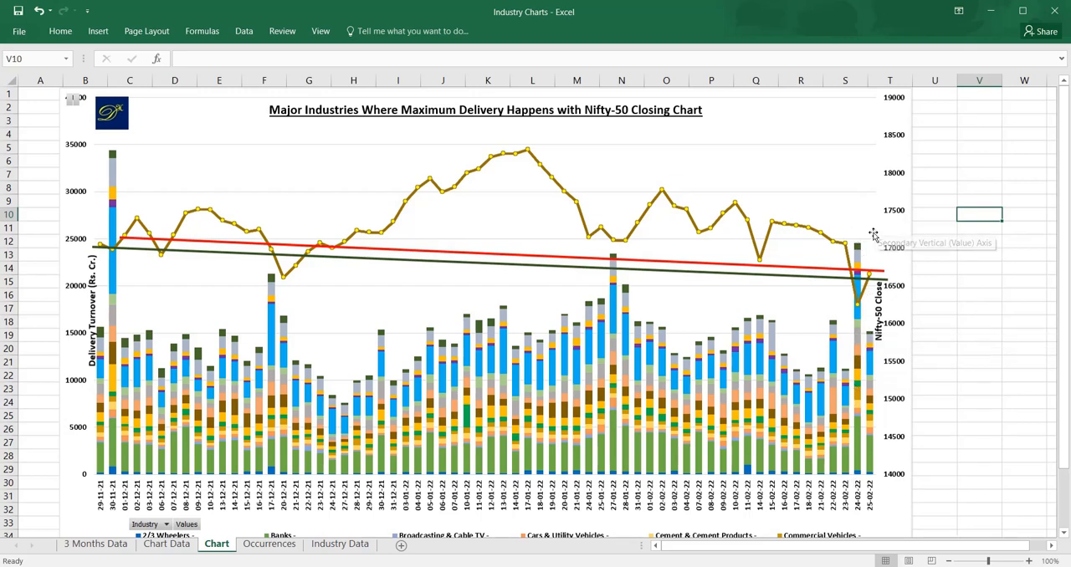
{"action": "mouse_move", "coordinate": [860, 256]}
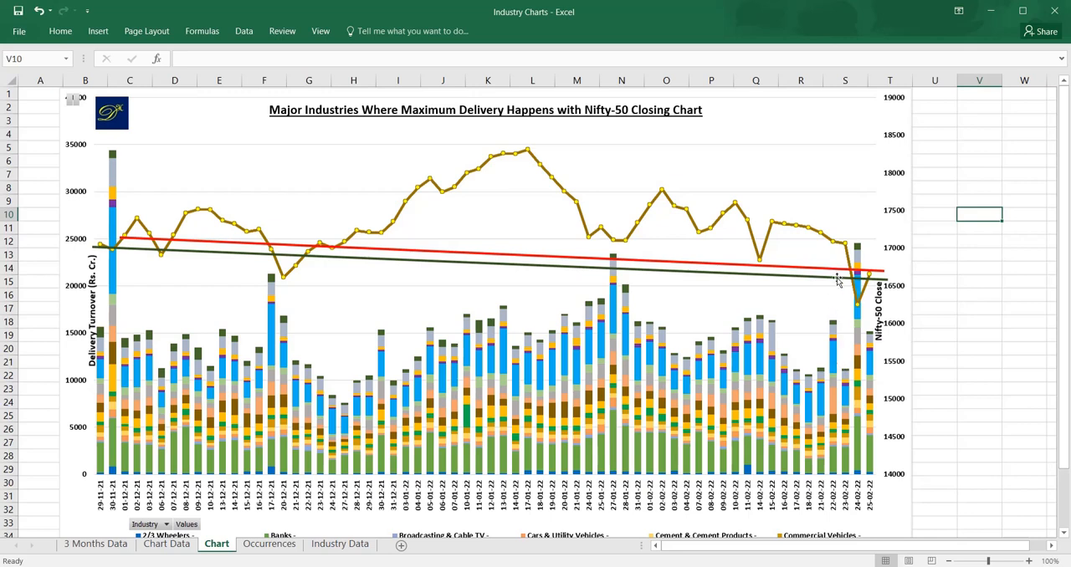
{"action": "mouse_move", "coordinate": [833, 386]}
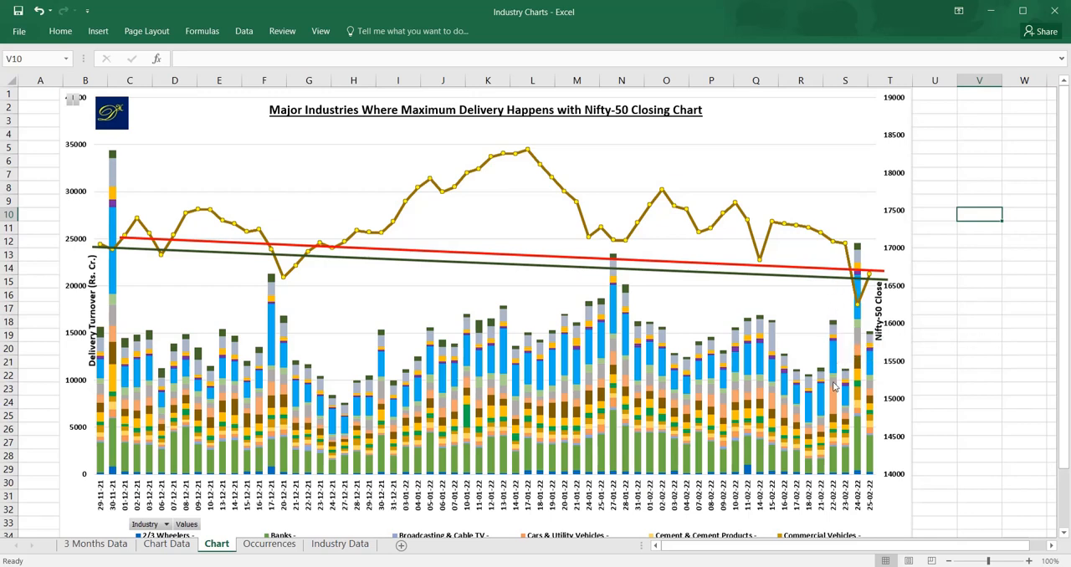
{"action": "mouse_move", "coordinate": [836, 255]}
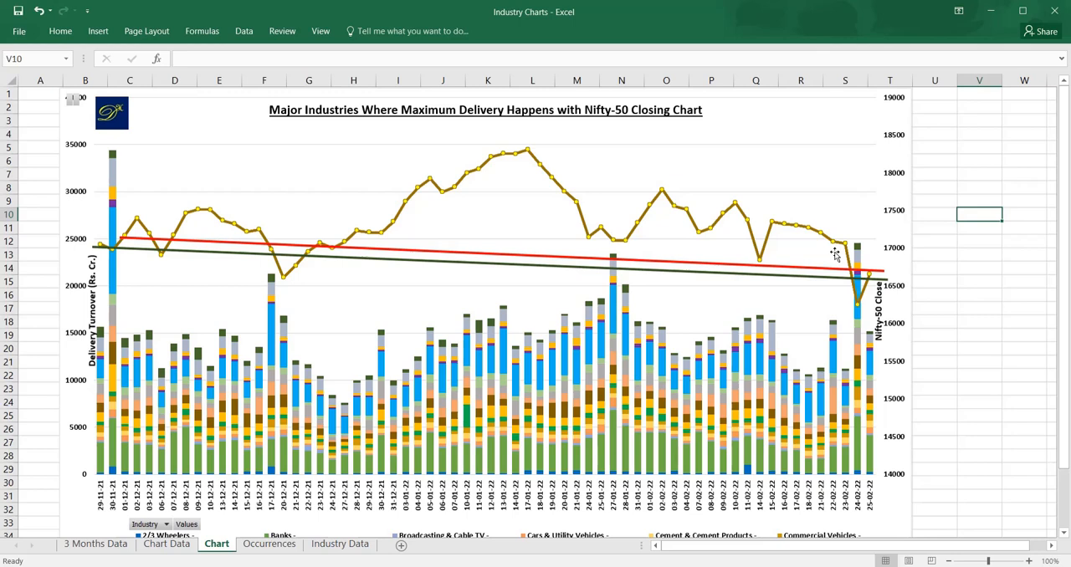
{"action": "mouse_move", "coordinate": [847, 240]}
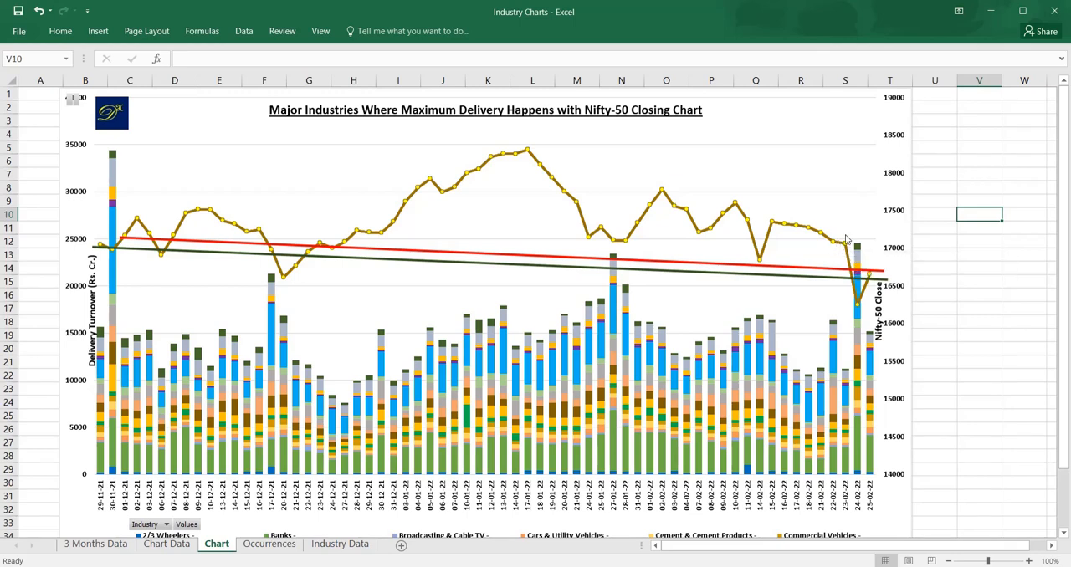
{"action": "mouse_move", "coordinate": [838, 244]}
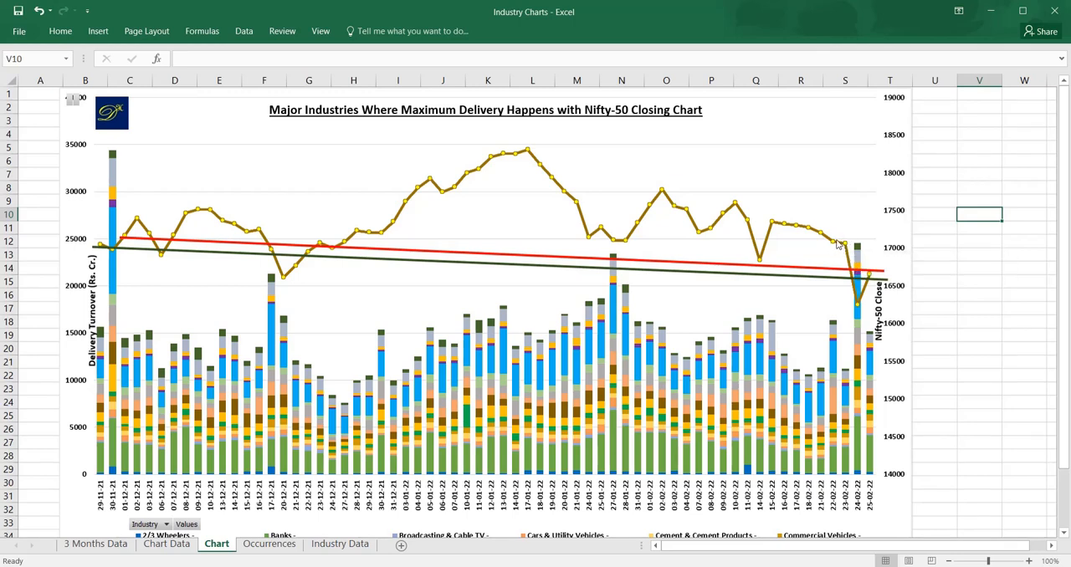
{"action": "mouse_move", "coordinate": [842, 235]}
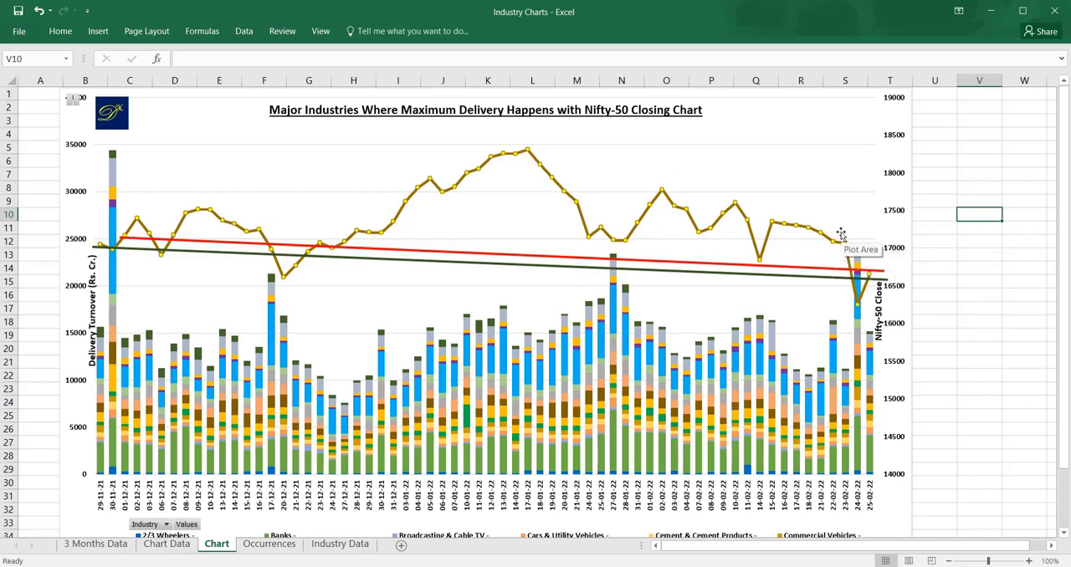
{"action": "mouse_move", "coordinate": [841, 255]}
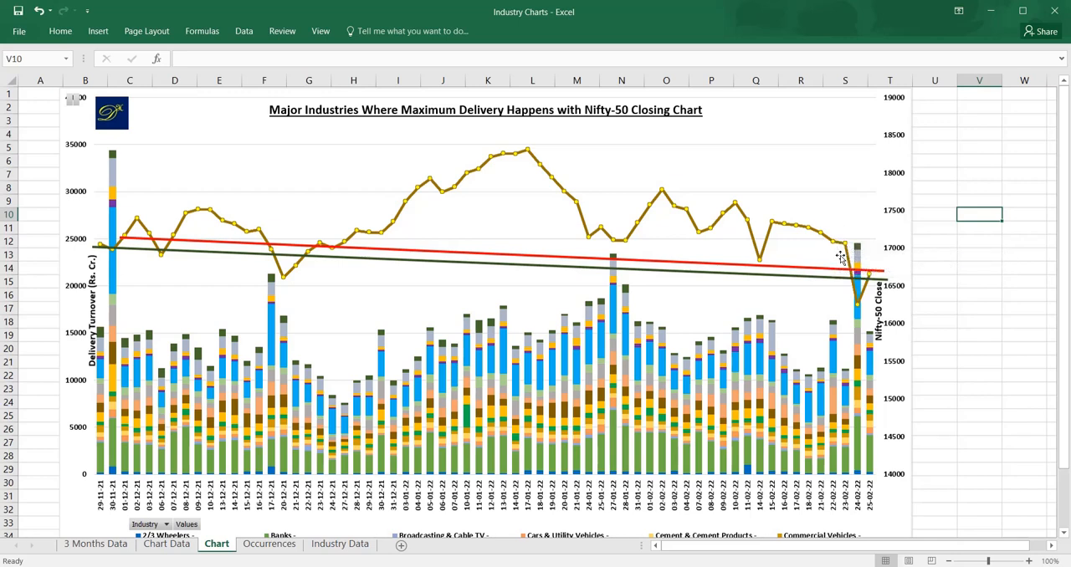
{"action": "mouse_move", "coordinate": [851, 414]}
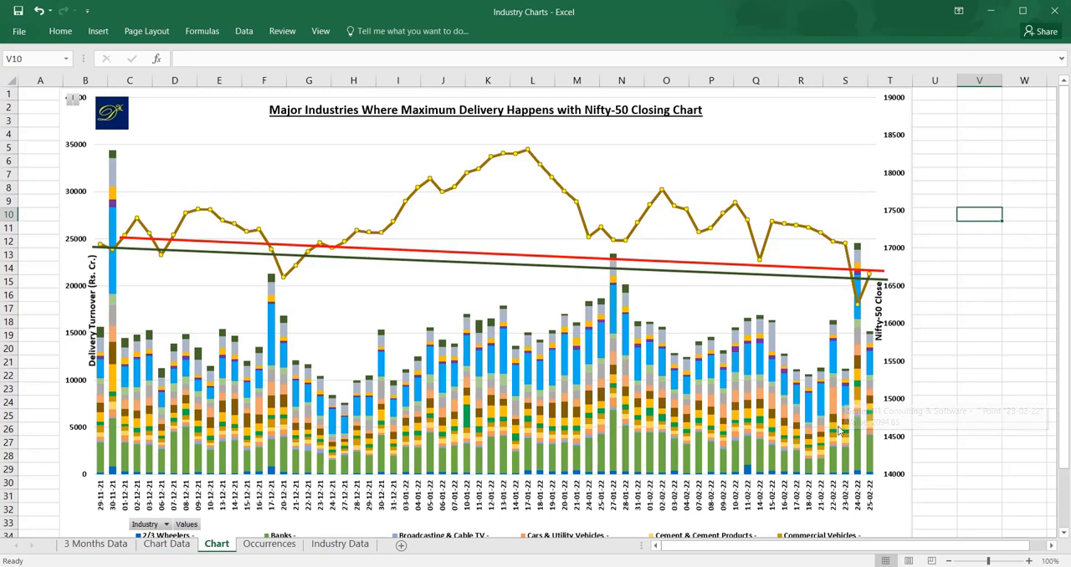
{"action": "mouse_move", "coordinate": [845, 435]}
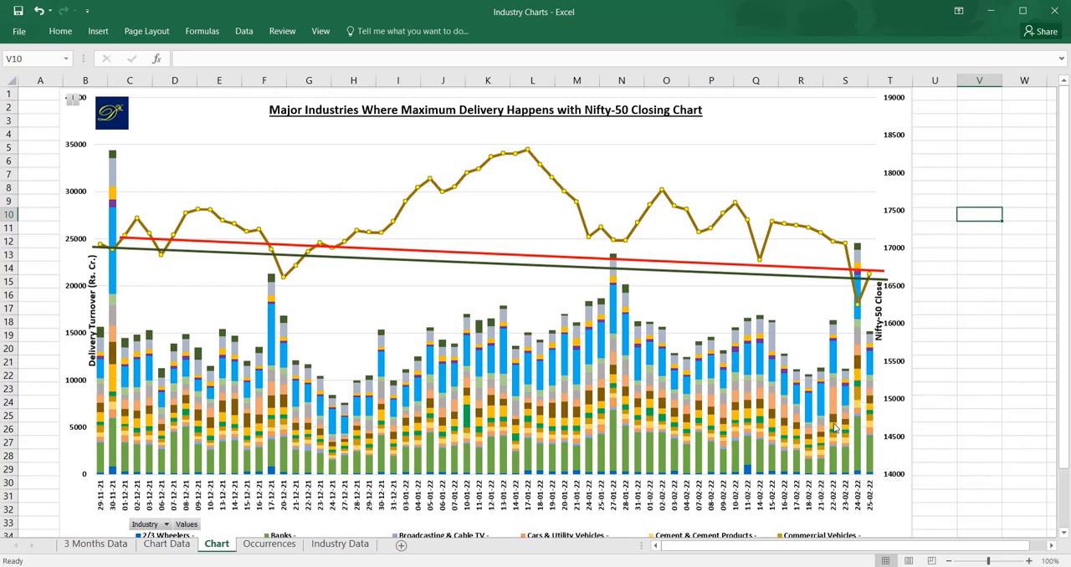
{"action": "mouse_move", "coordinate": [850, 373]}
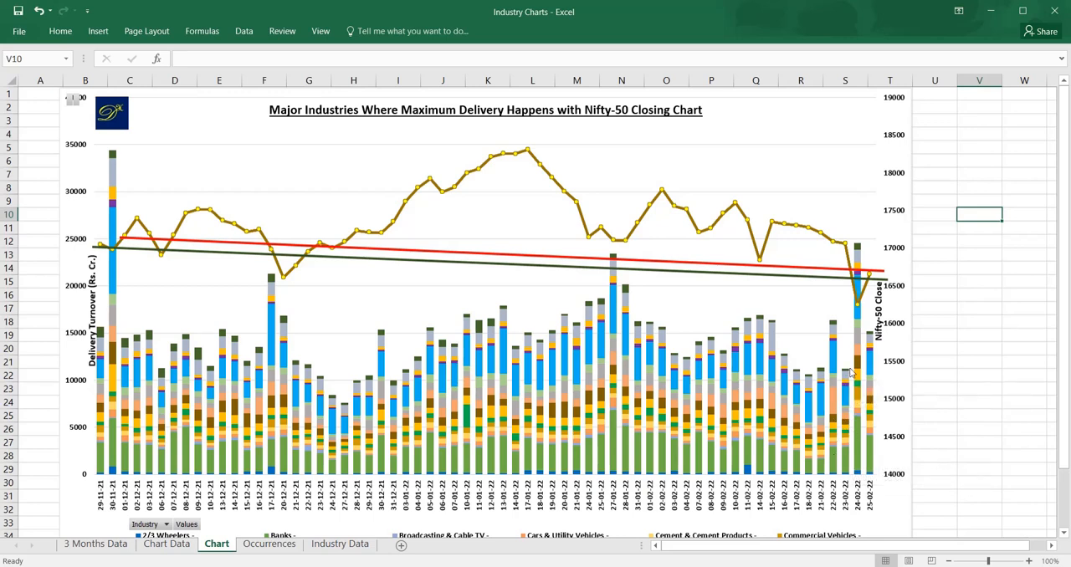
{"action": "mouse_move", "coordinate": [860, 248]}
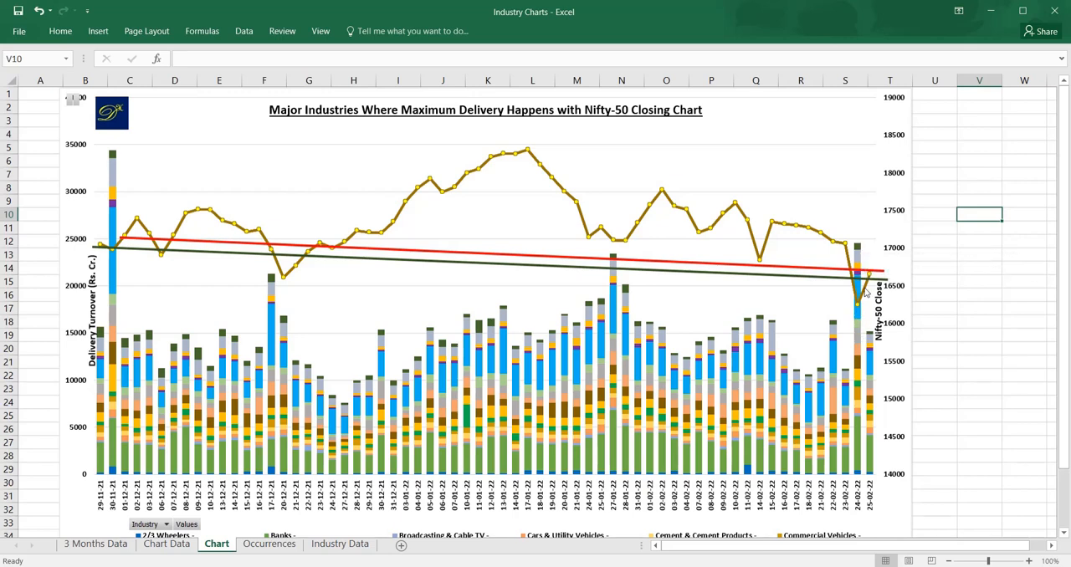
{"action": "mouse_move", "coordinate": [520, 531]}
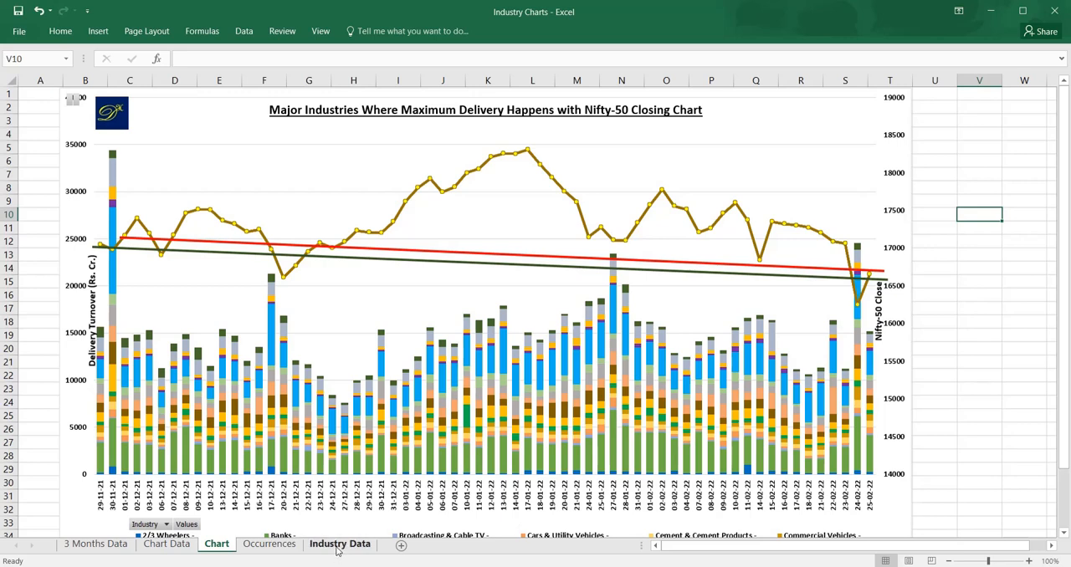
Step: Inspect the Commercial Vehicles row on Industry Data: turnover, then 1 Year, 3 Months and Week contributions
{"action": "left_click", "coordinate": [340, 543]}
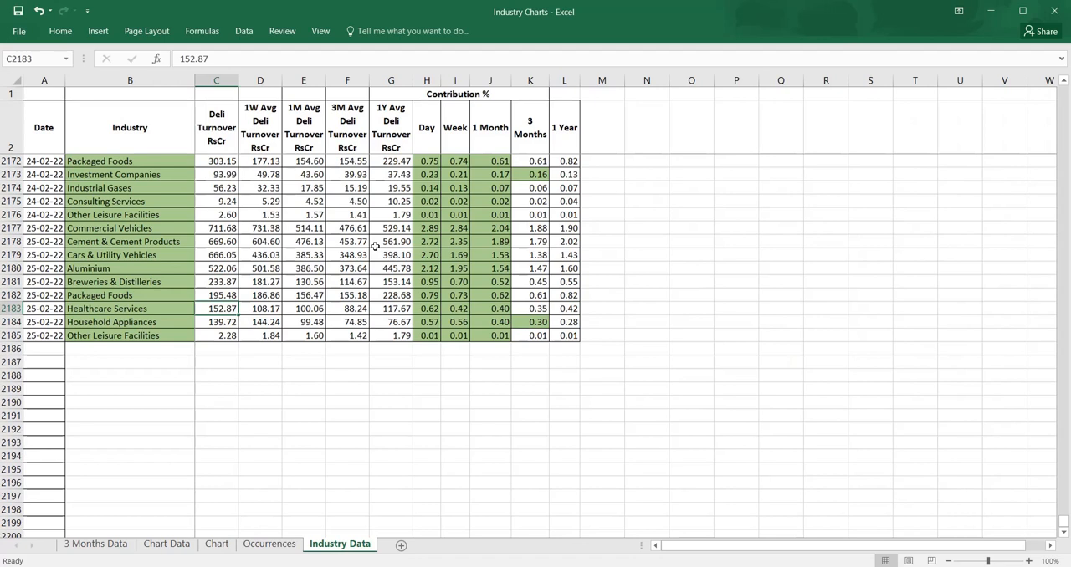
{"action": "mouse_move", "coordinate": [241, 277]}
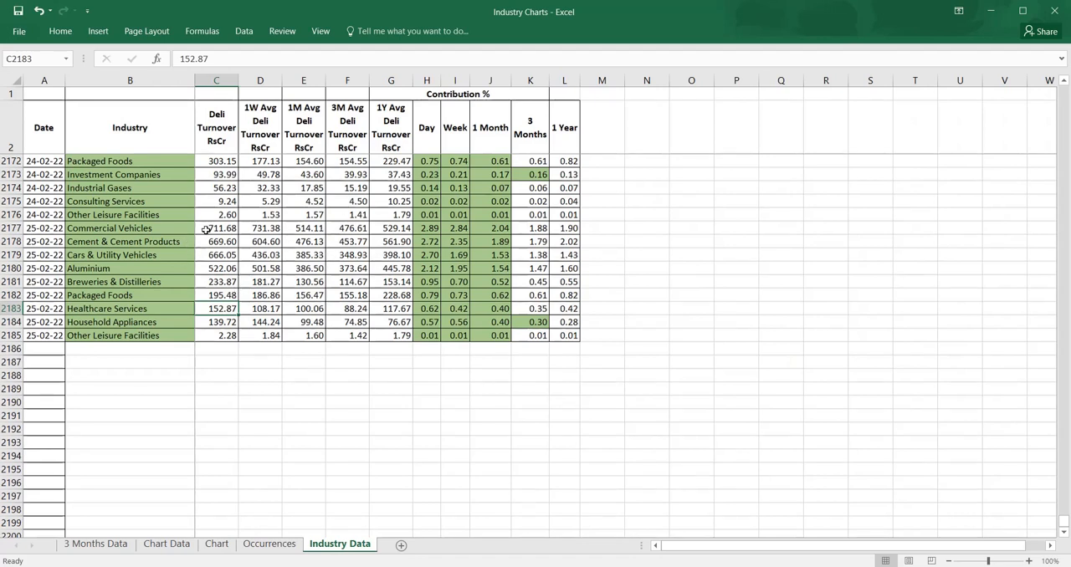
{"action": "left_click", "coordinate": [216, 227]}
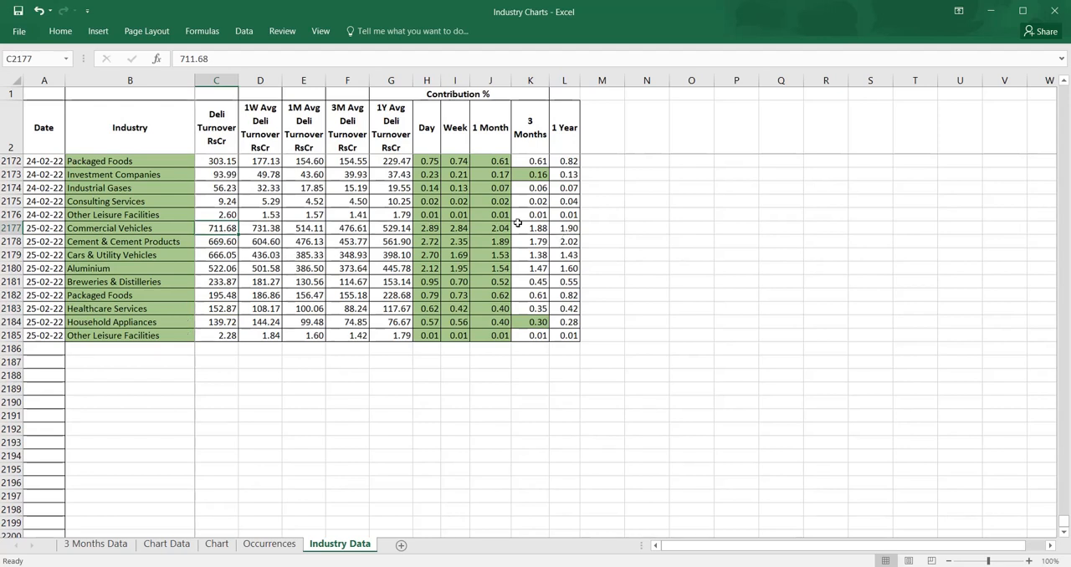
{"action": "left_click", "coordinate": [129, 228]}
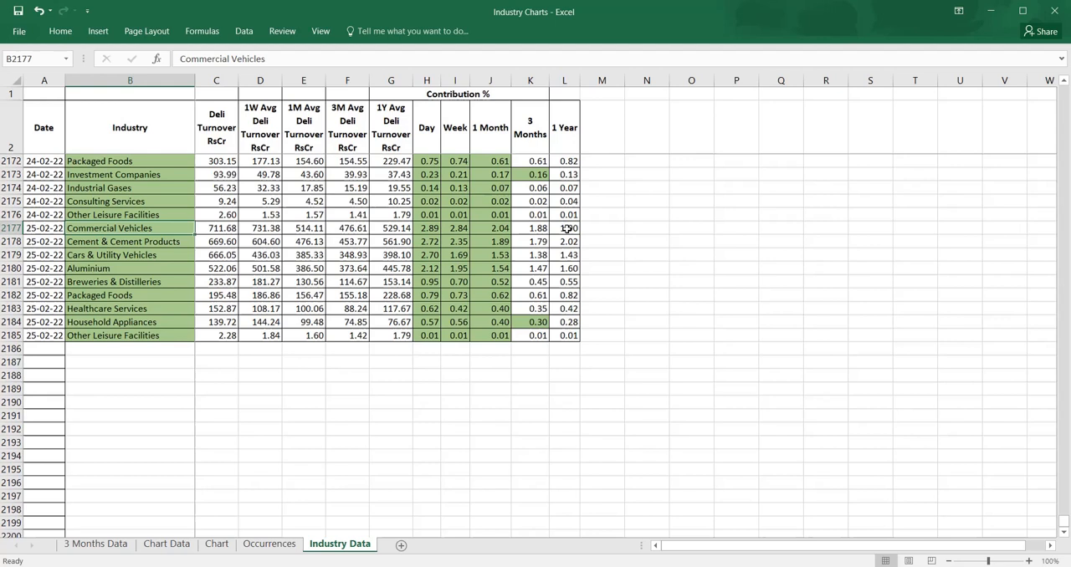
{"action": "left_click", "coordinate": [563, 227]}
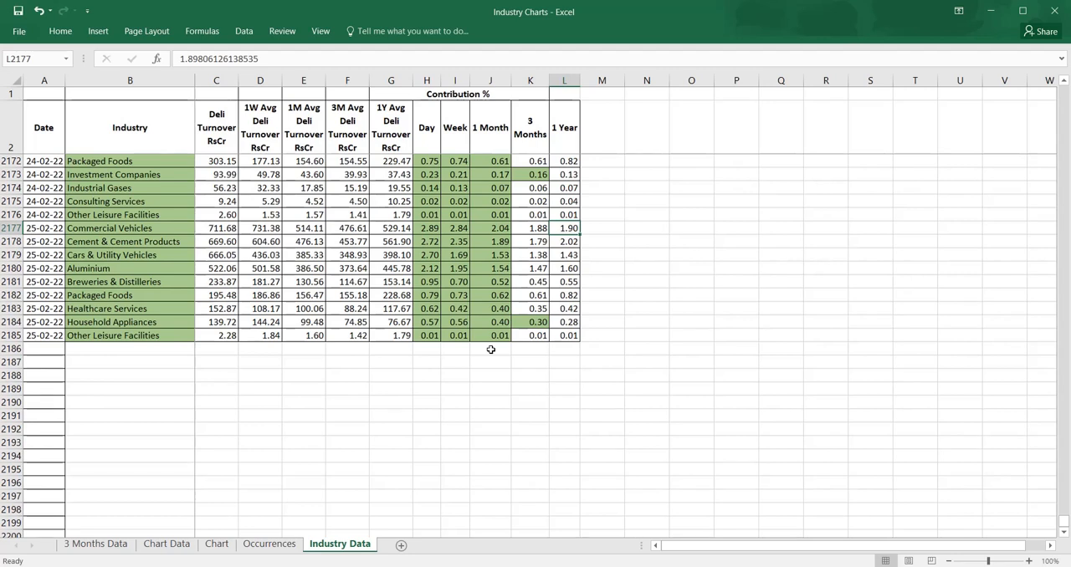
{"action": "left_click", "coordinate": [529, 229]}
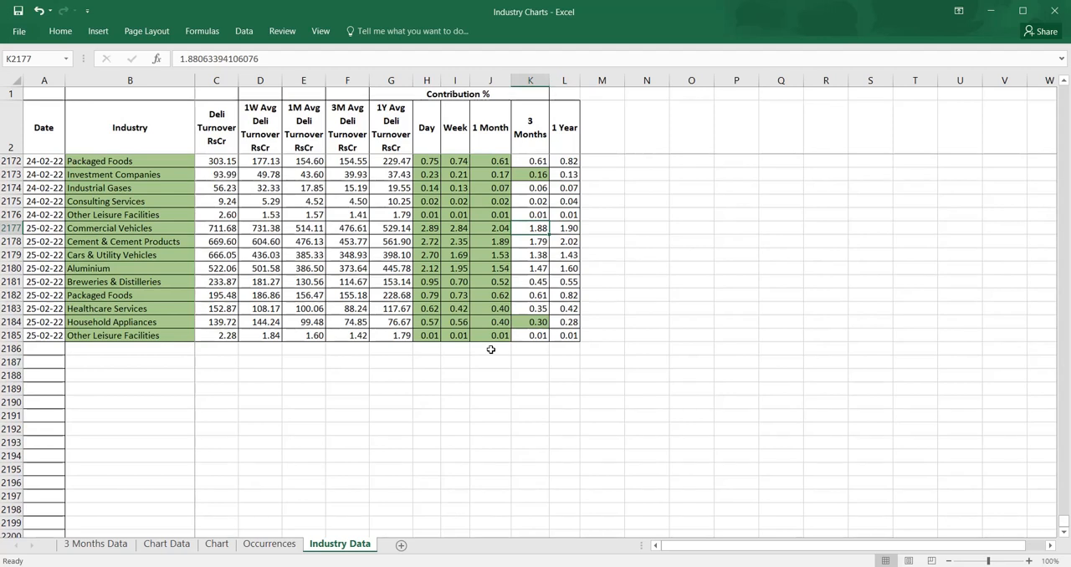
{"action": "left_click", "coordinate": [490, 227]}
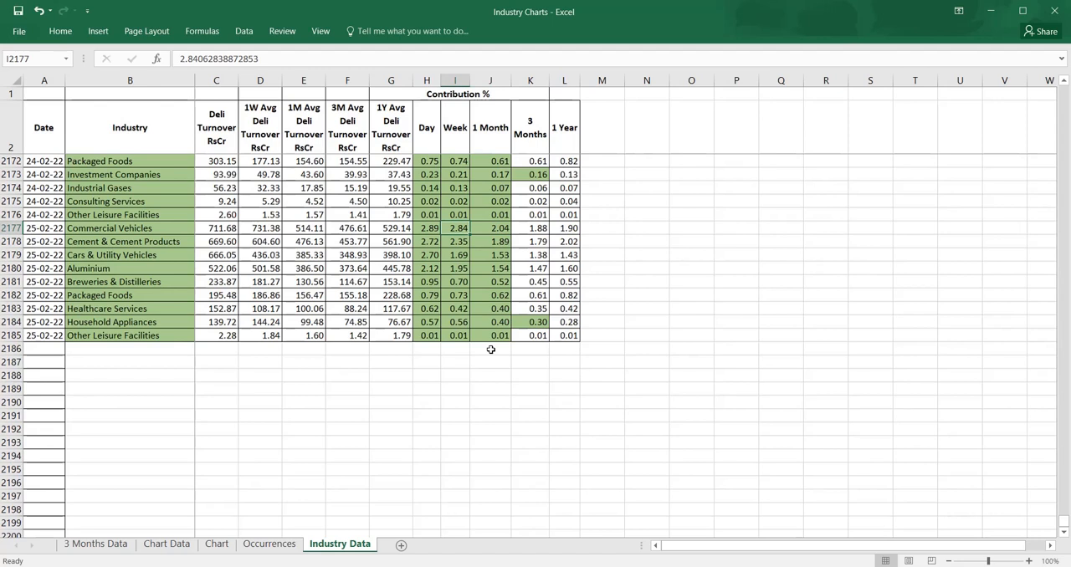
{"action": "left_click", "coordinate": [491, 228]}
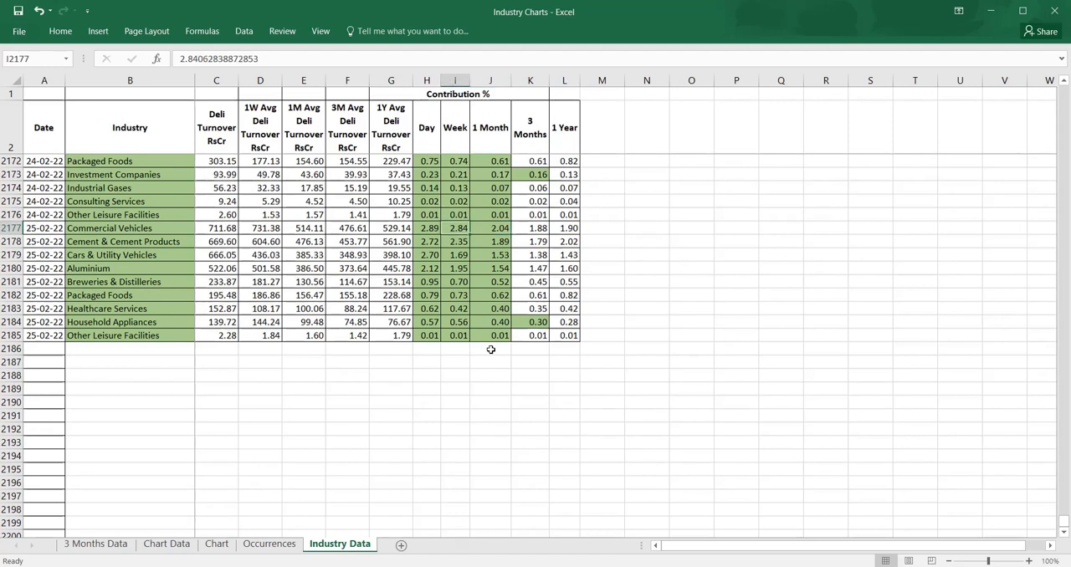
{"action": "left_click", "coordinate": [426, 228]}
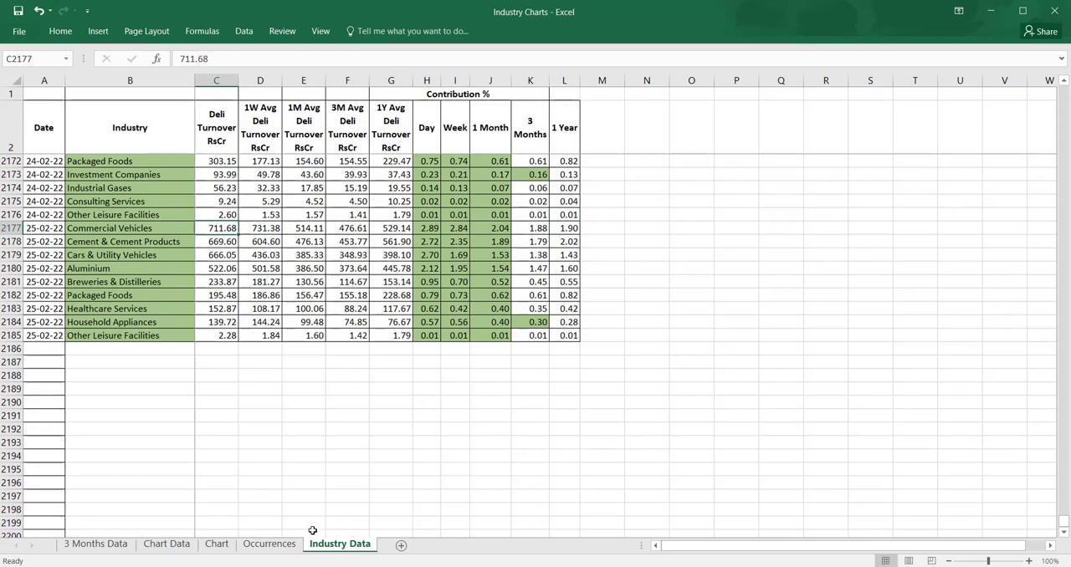
Step: Show the Occurrences pivot sheet, glancing at Industry Data and back
{"action": "left_click", "coordinate": [269, 544]}
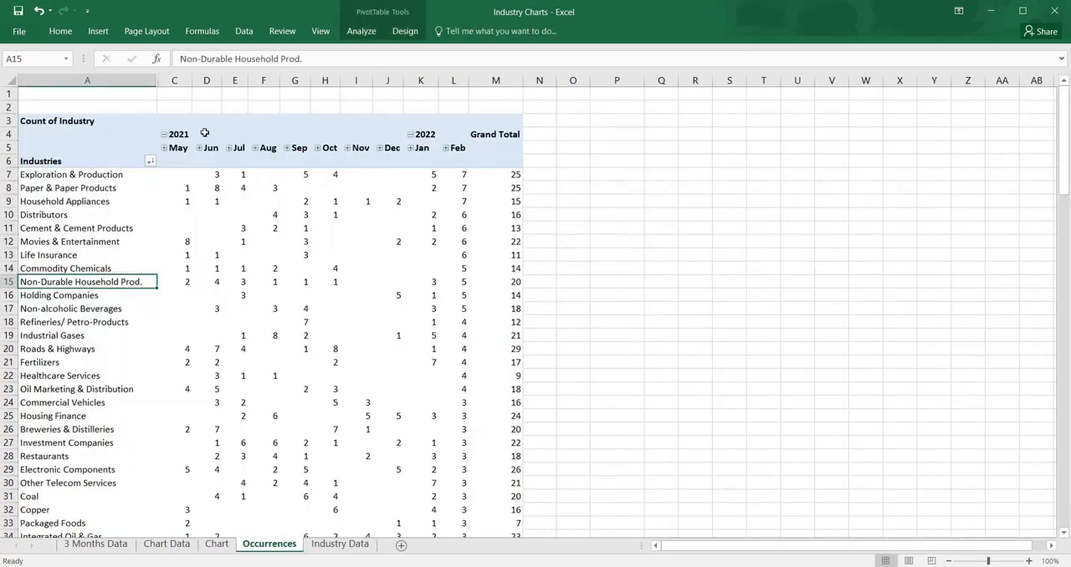
{"action": "mouse_move", "coordinate": [445, 176]}
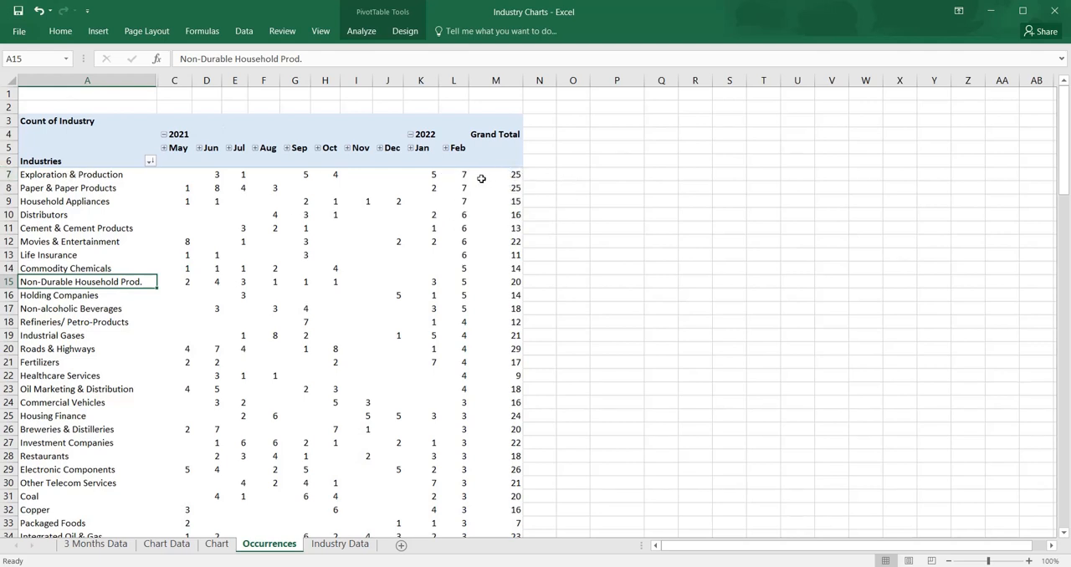
{"action": "mouse_move", "coordinate": [345, 531]}
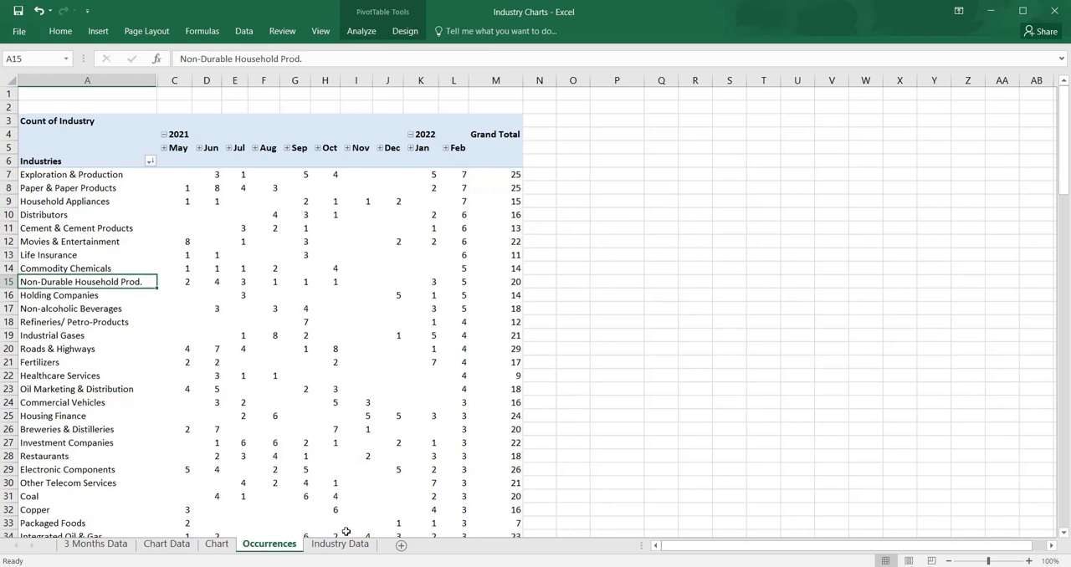
{"action": "left_click", "coordinate": [340, 544]}
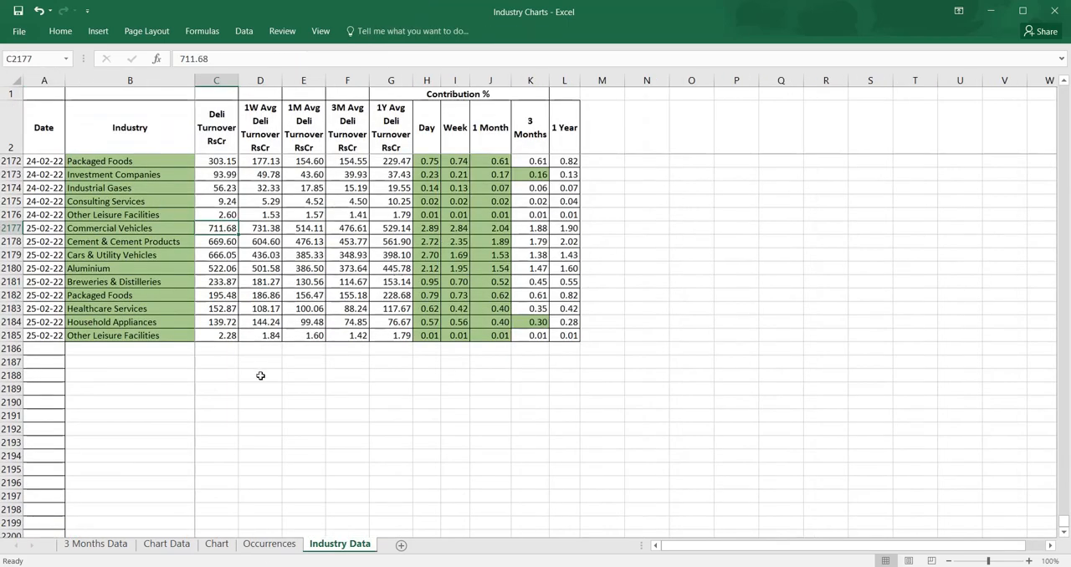
{"action": "left_click", "coordinate": [268, 544]}
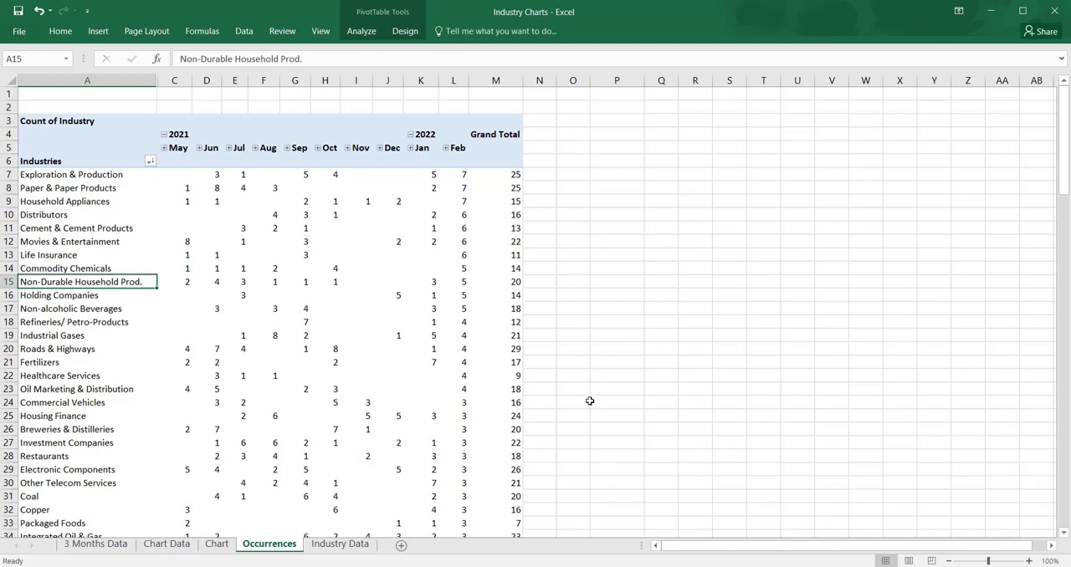
{"action": "mouse_move", "coordinate": [589, 375]}
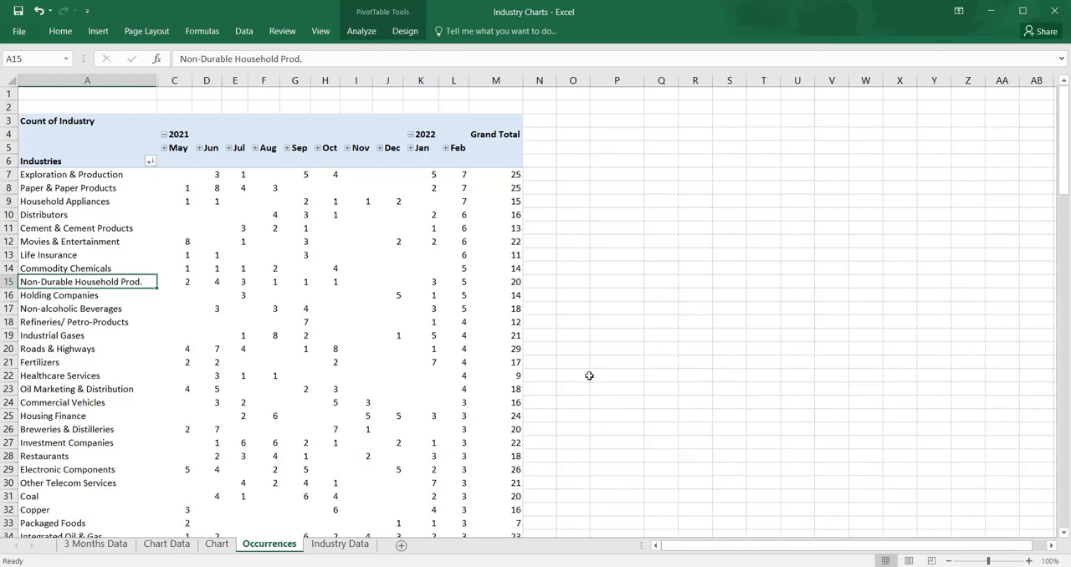
{"action": "mouse_move", "coordinate": [98, 179]}
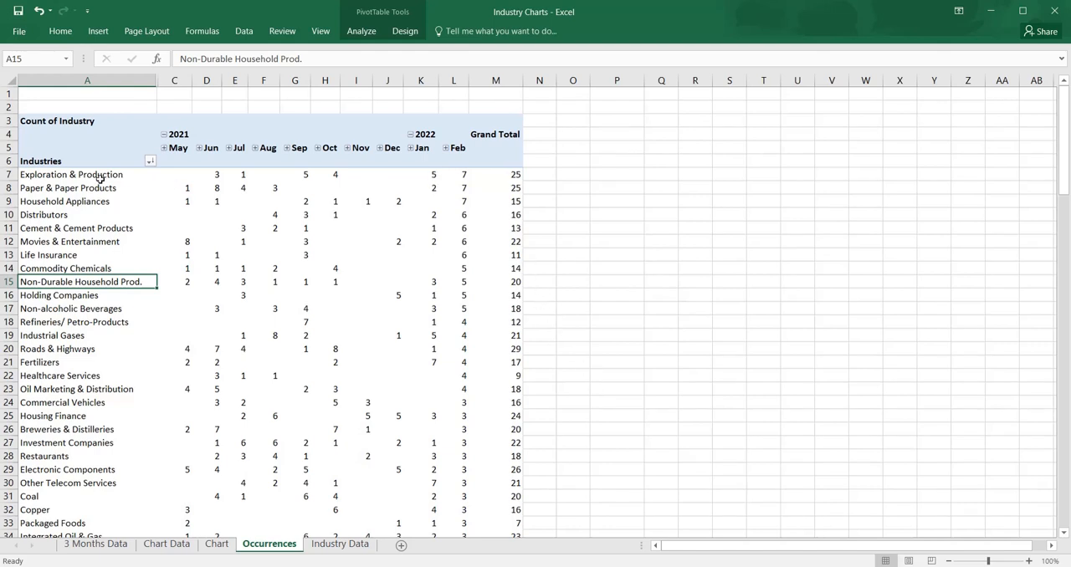
{"action": "left_click", "coordinate": [87, 174]}
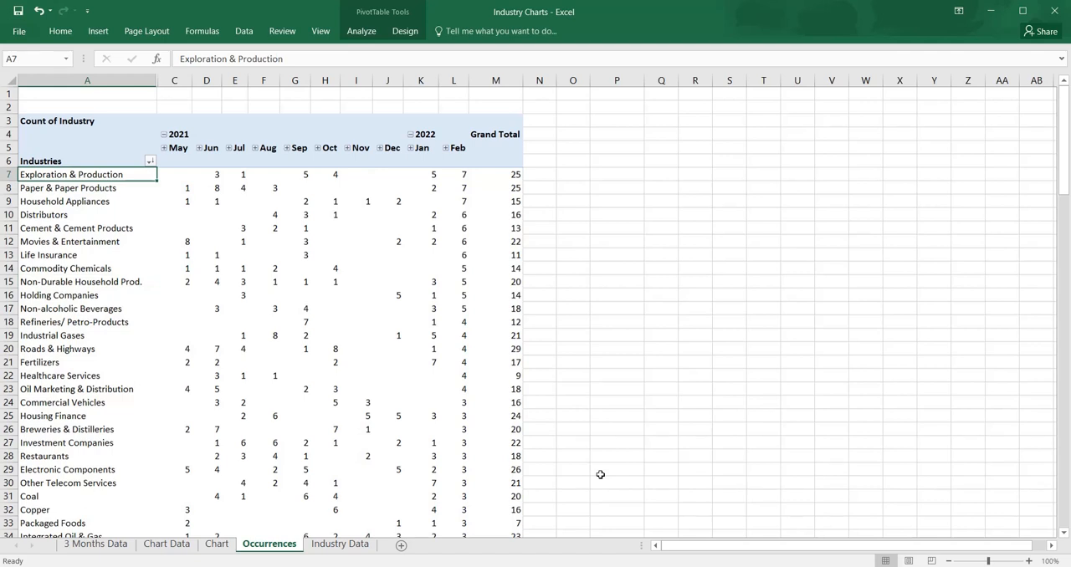
{"action": "mouse_move", "coordinate": [599, 474]}
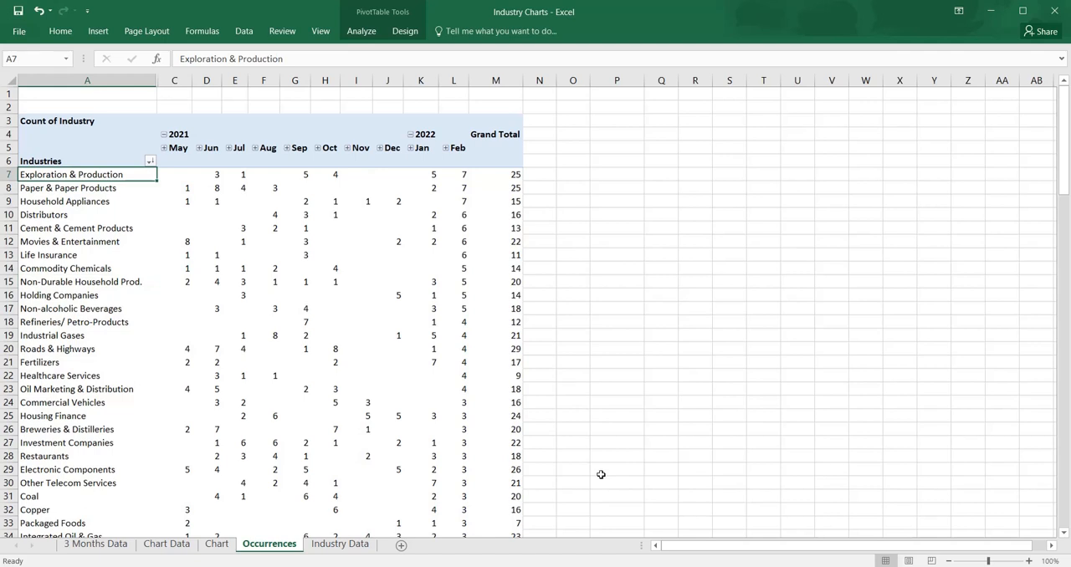
{"action": "left_click", "coordinate": [87, 187]}
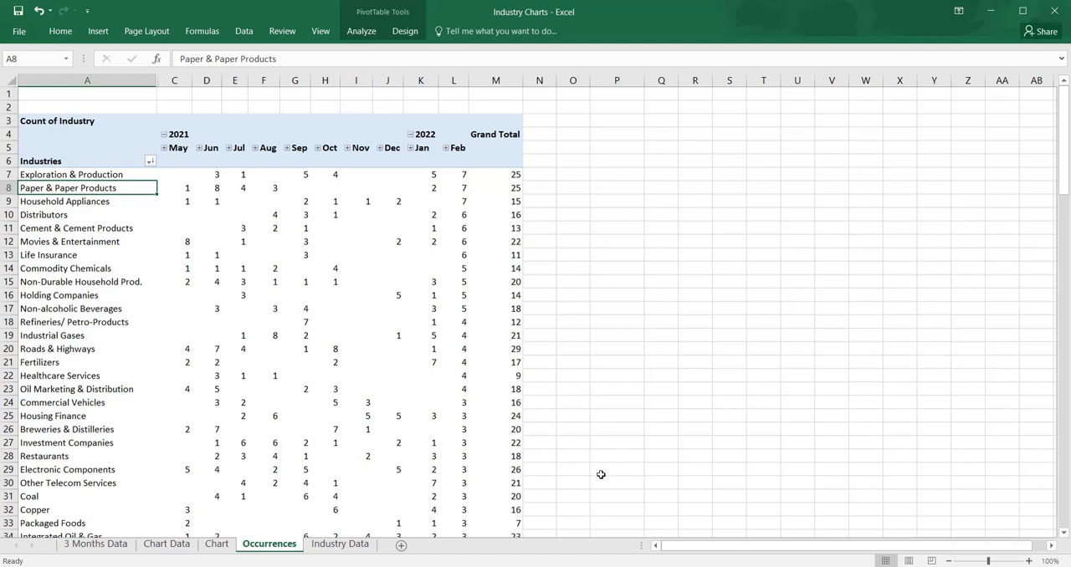
{"action": "left_click", "coordinate": [87, 201]}
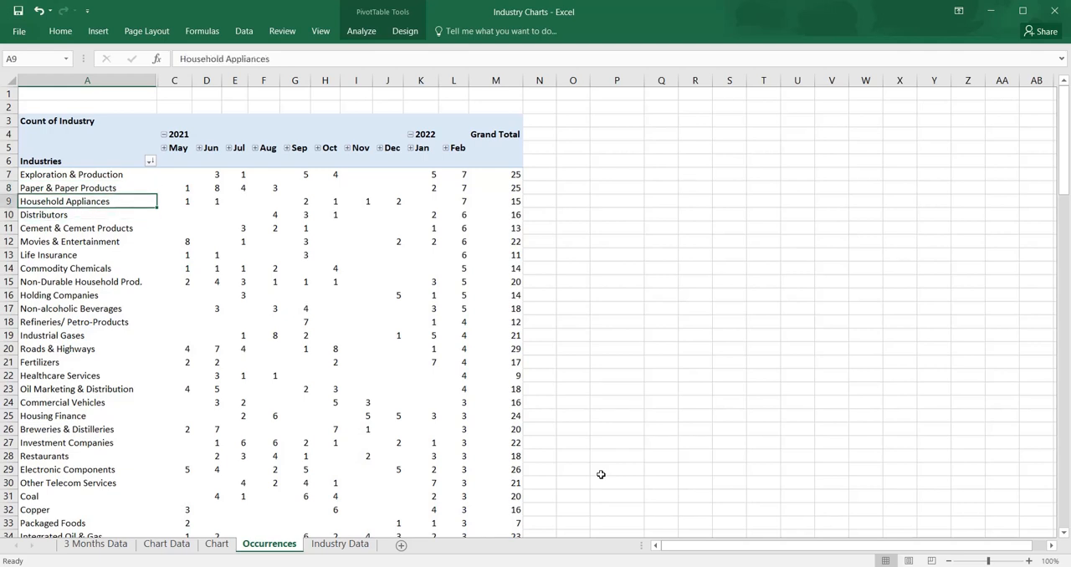
{"action": "left_click", "coordinate": [87, 187]}
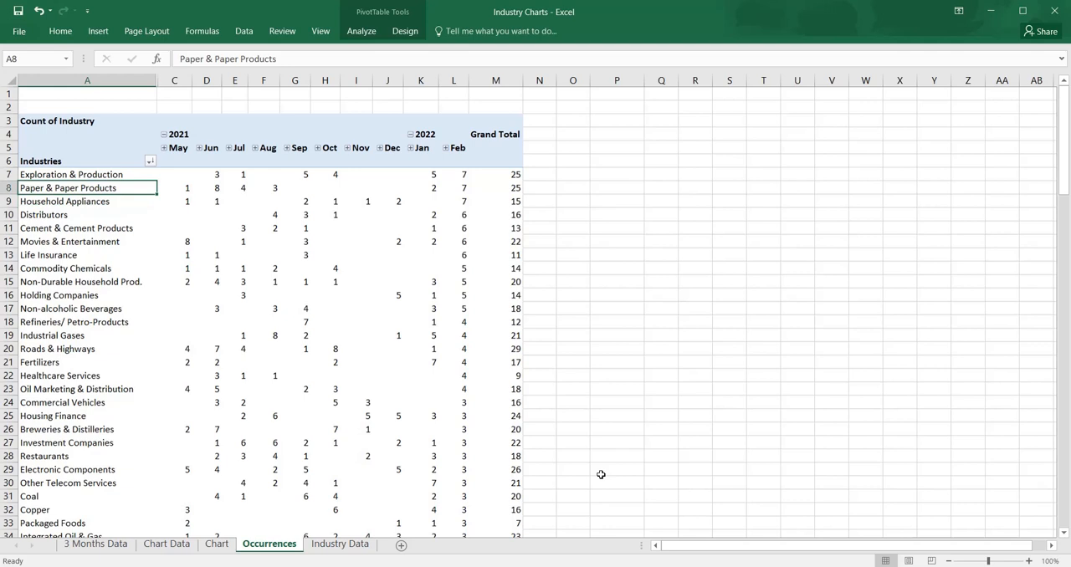